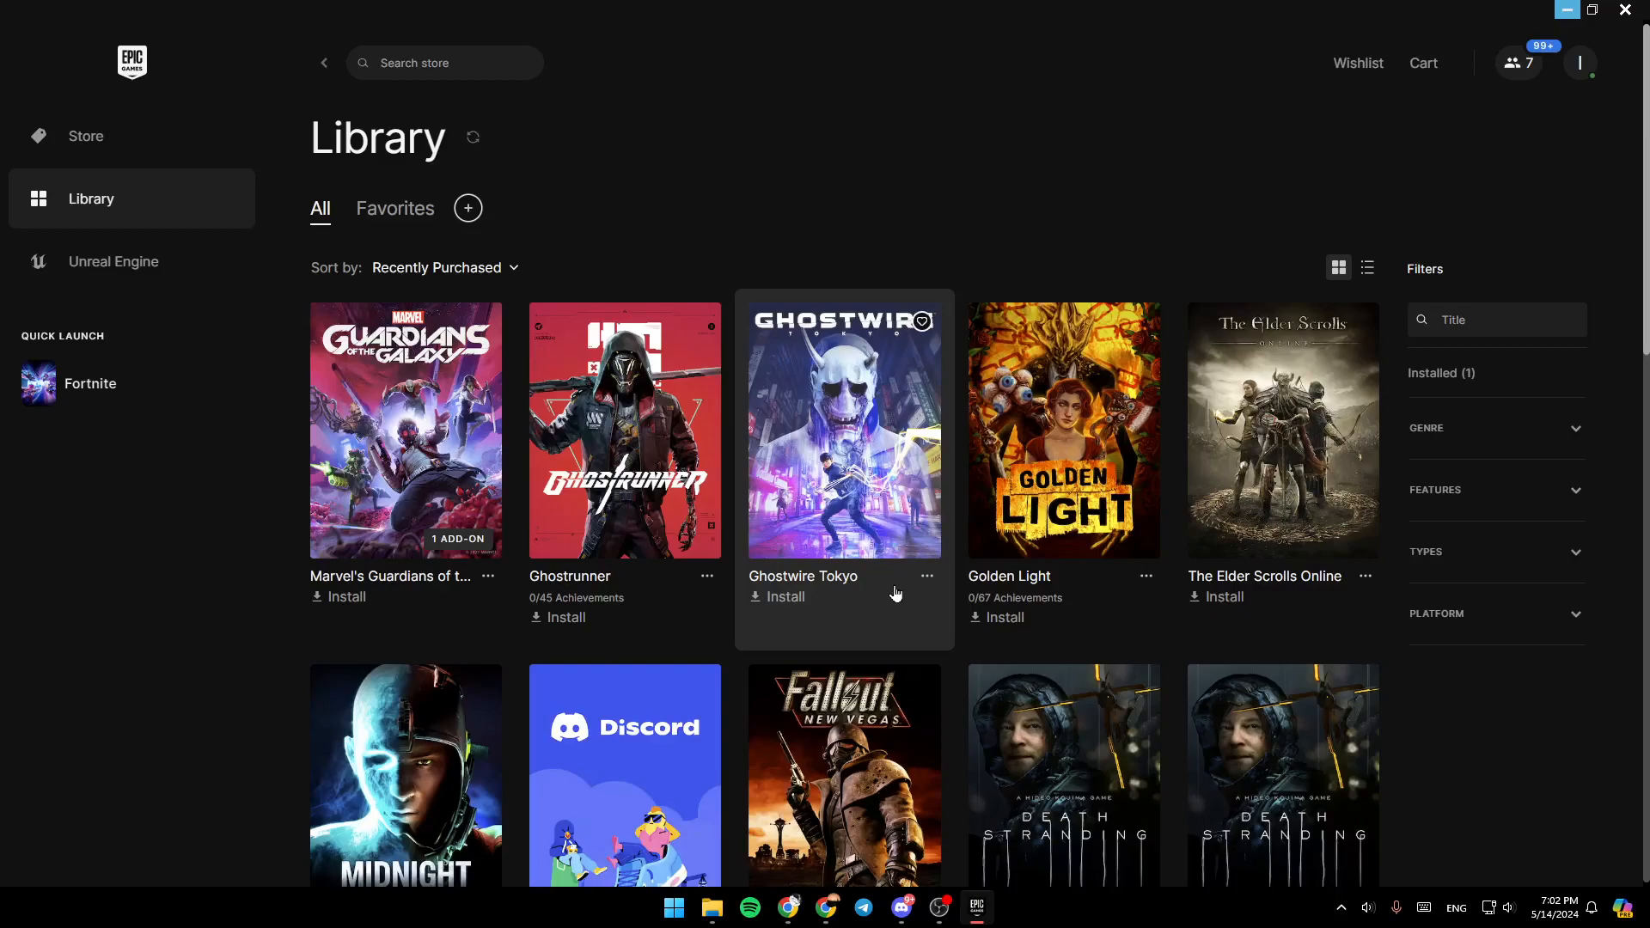
pyautogui.moveTo(1063, 442)
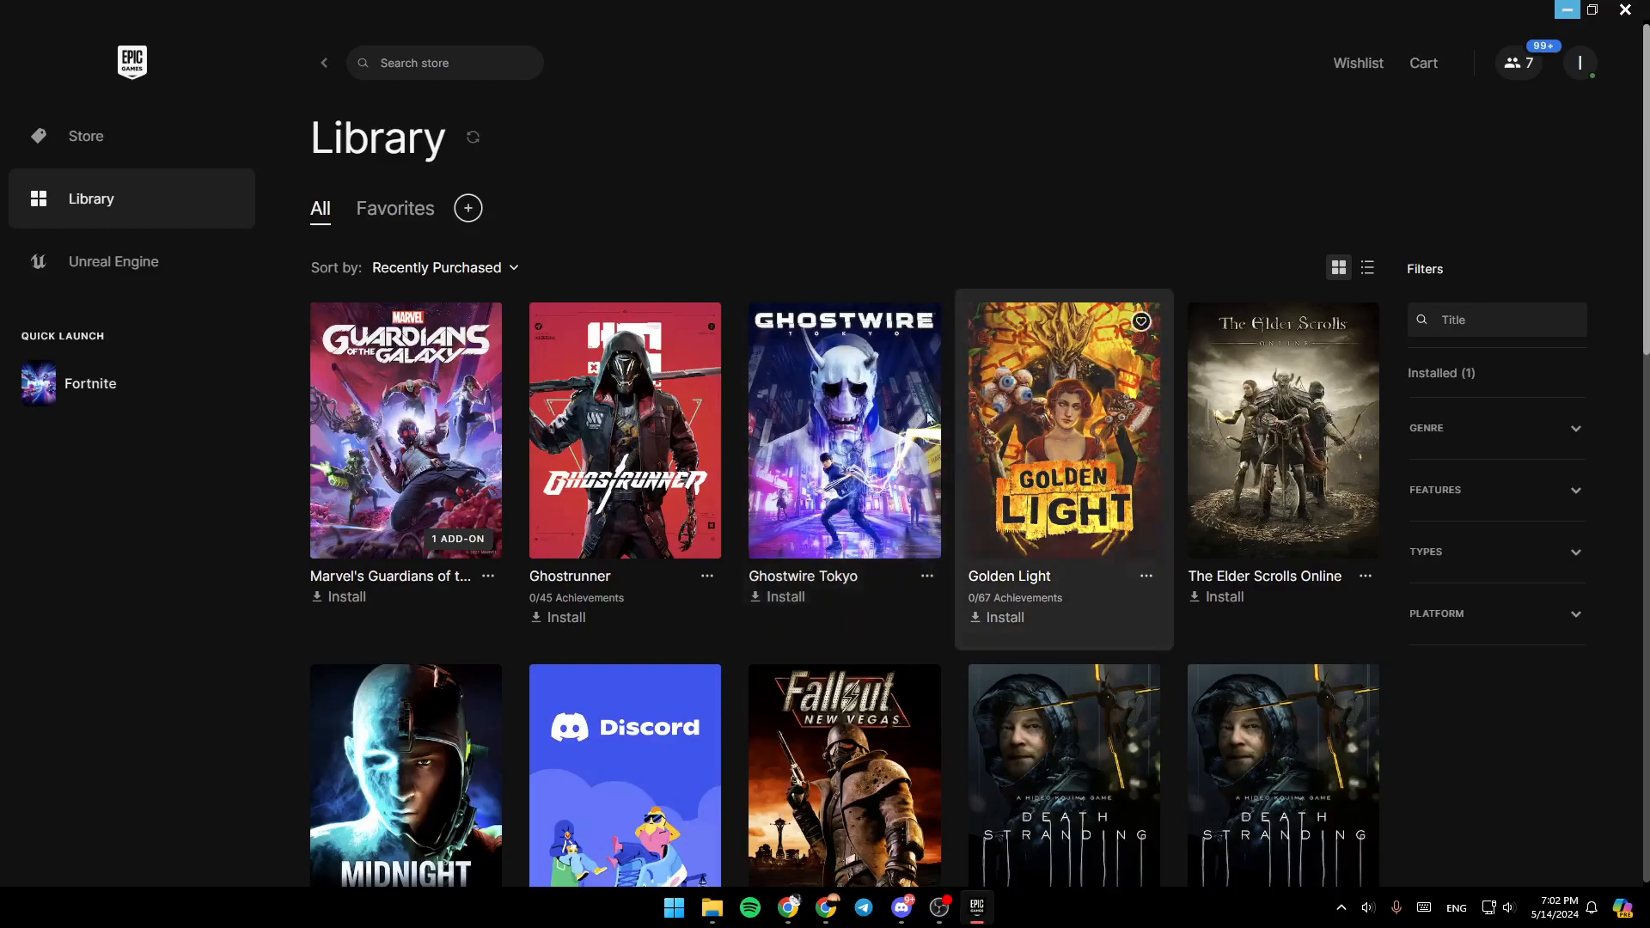
pyautogui.moveTo(850, 104)
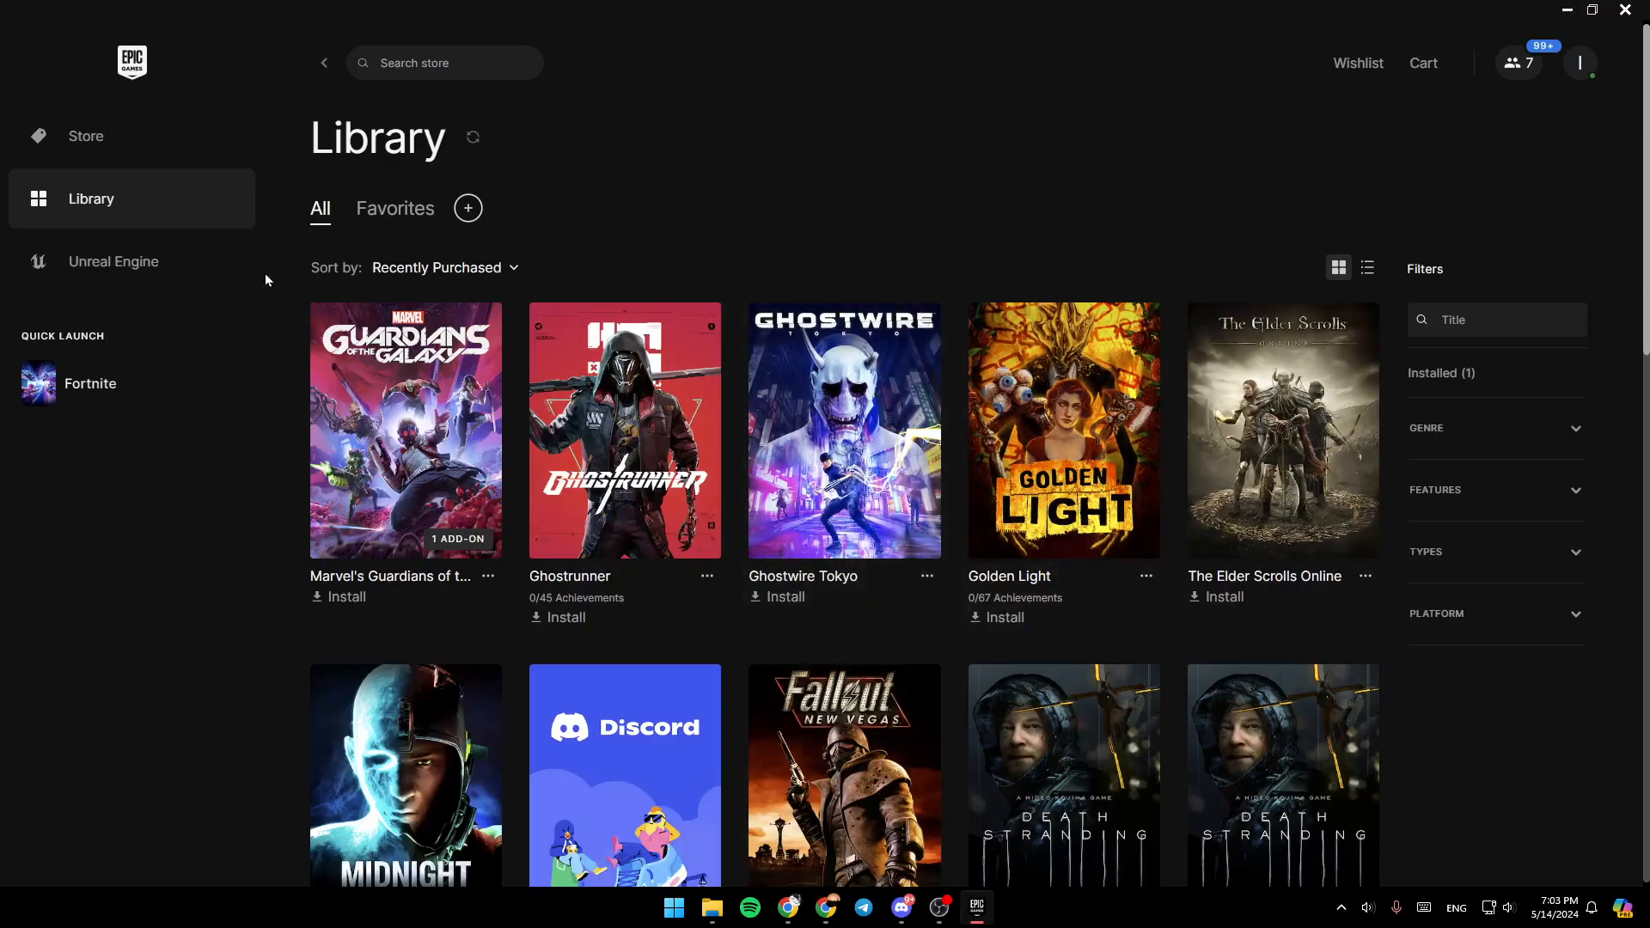
pyautogui.moveTo(163, 217)
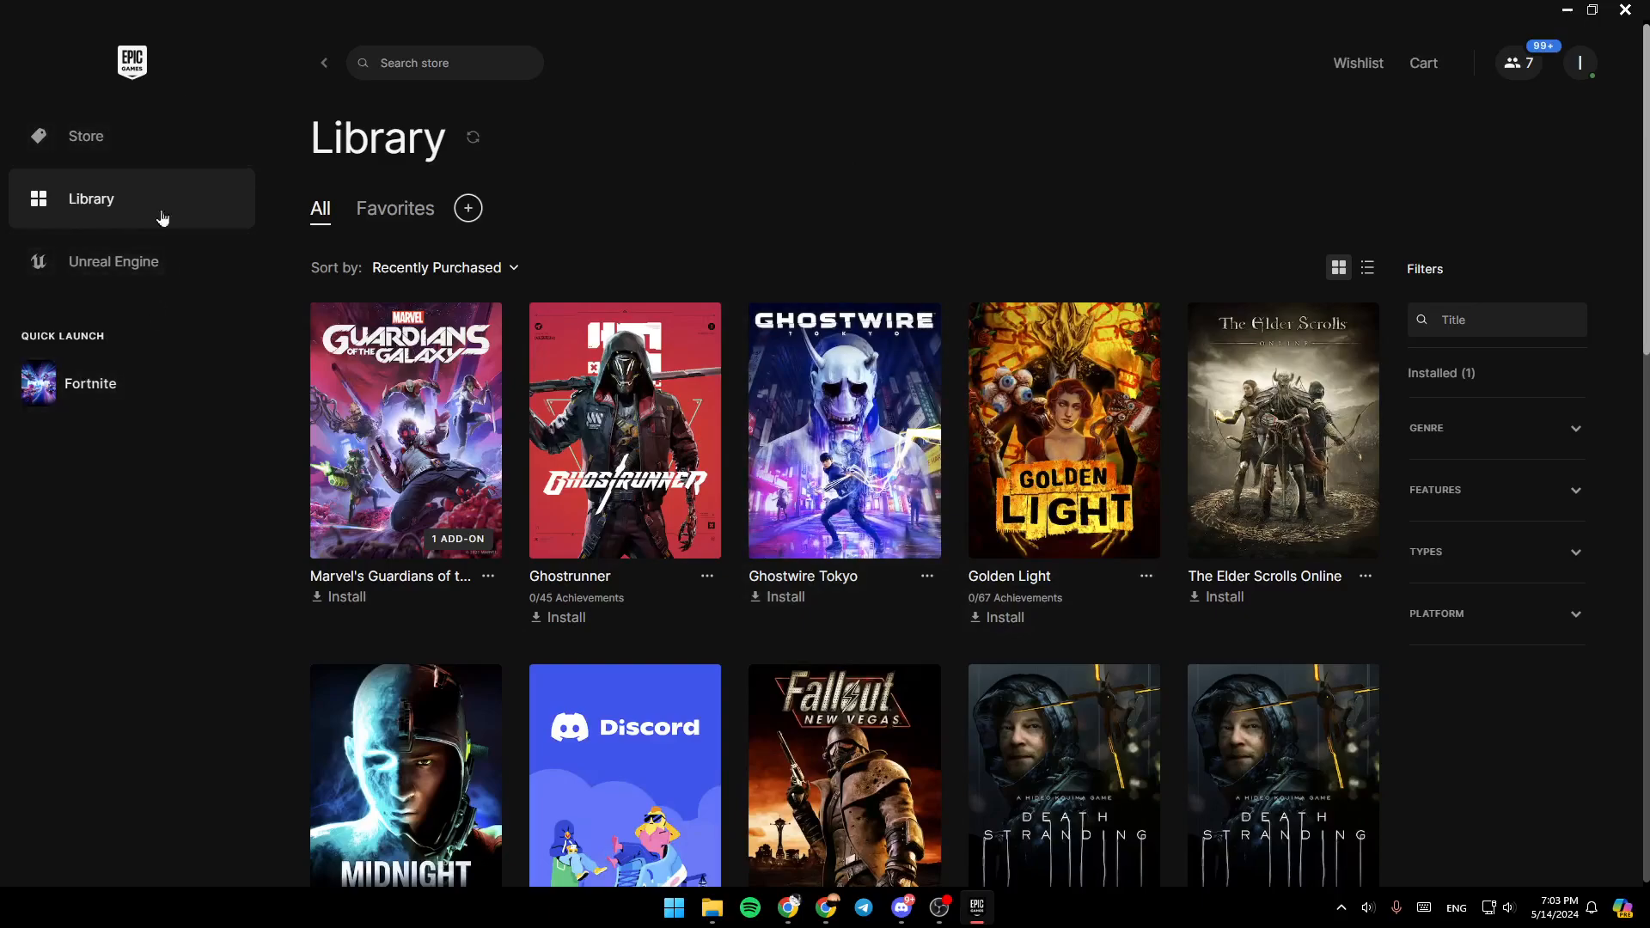
# Go to the Store page and open the profile avatar's account menu.
pyautogui.click(88, 135)
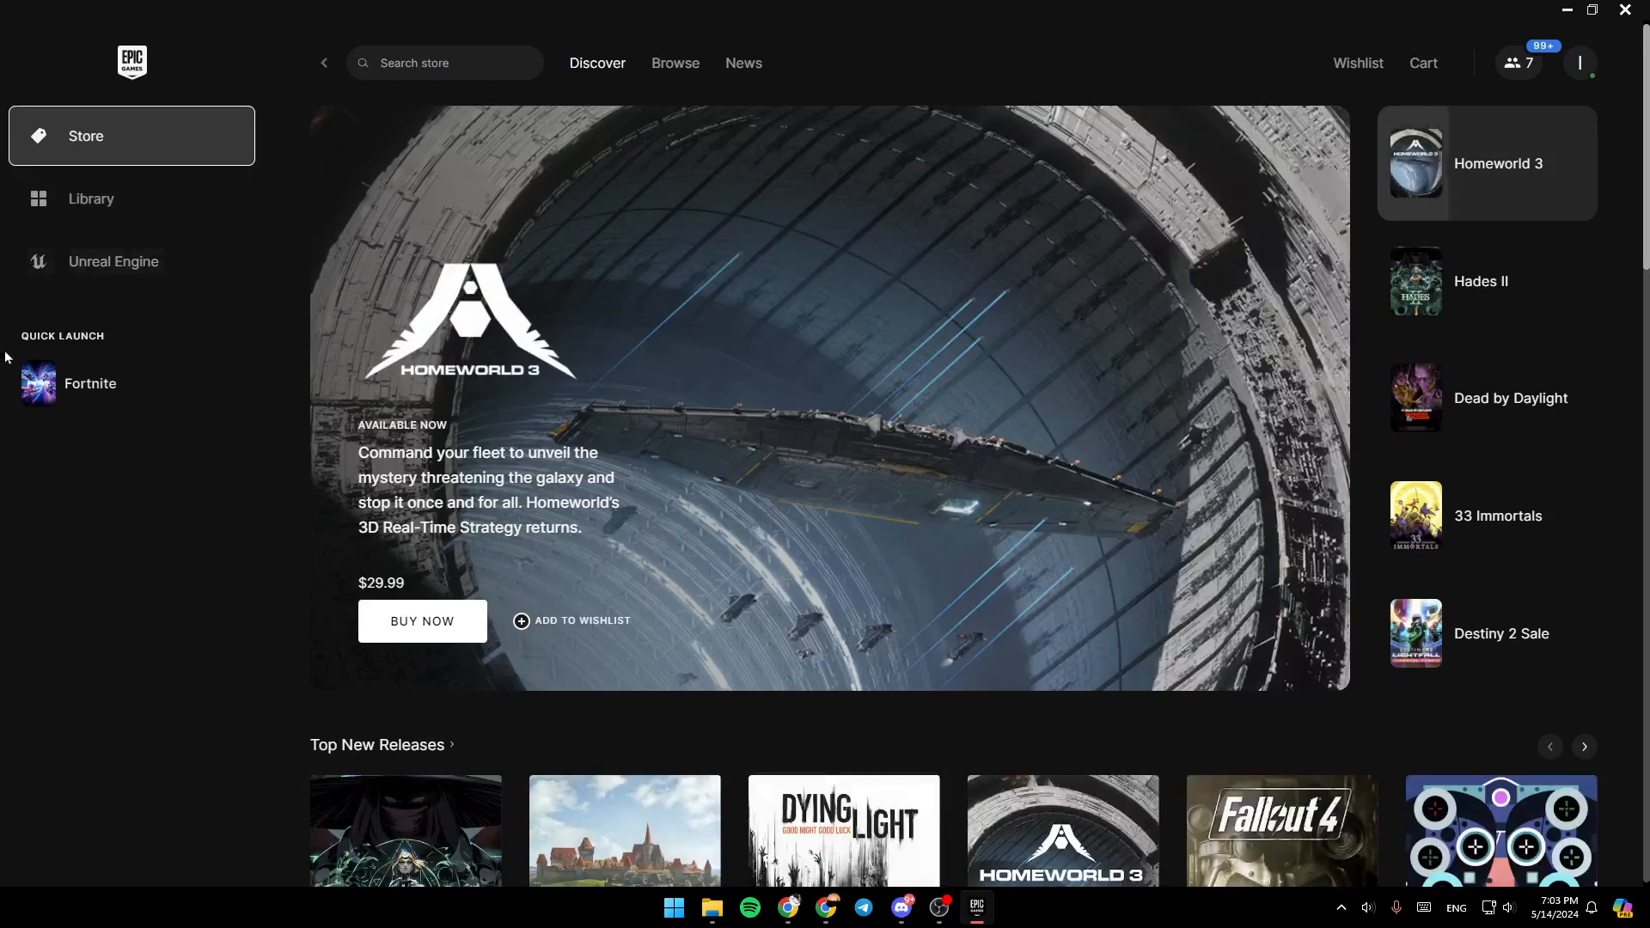
pyautogui.moveTo(88, 504)
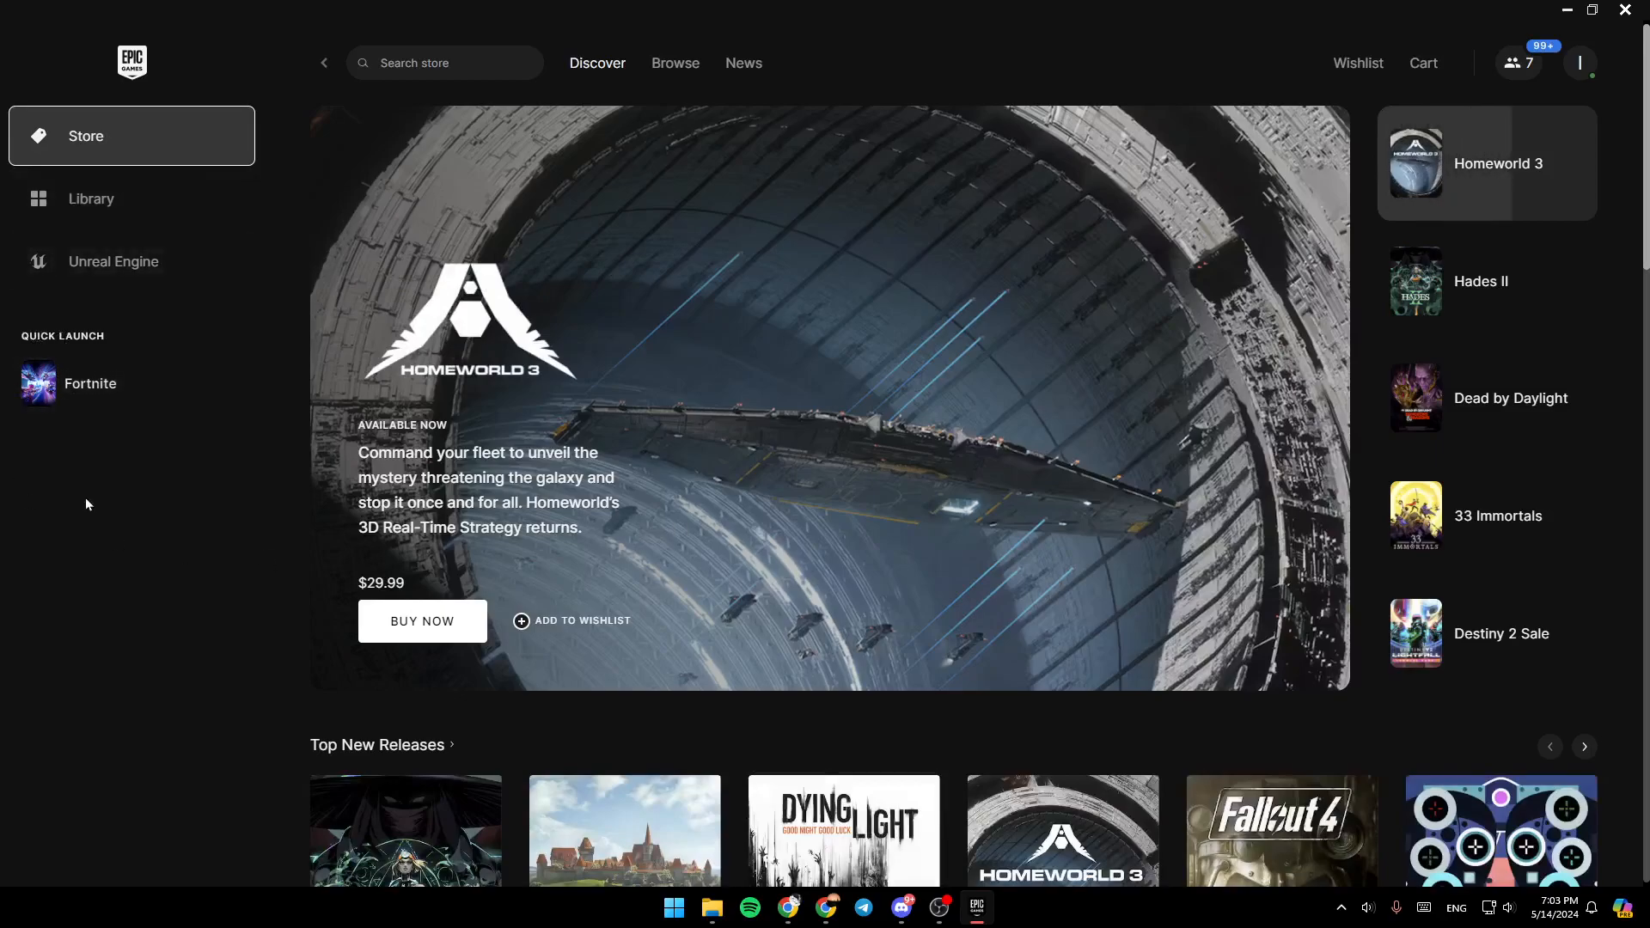
pyautogui.moveTo(1578, 62)
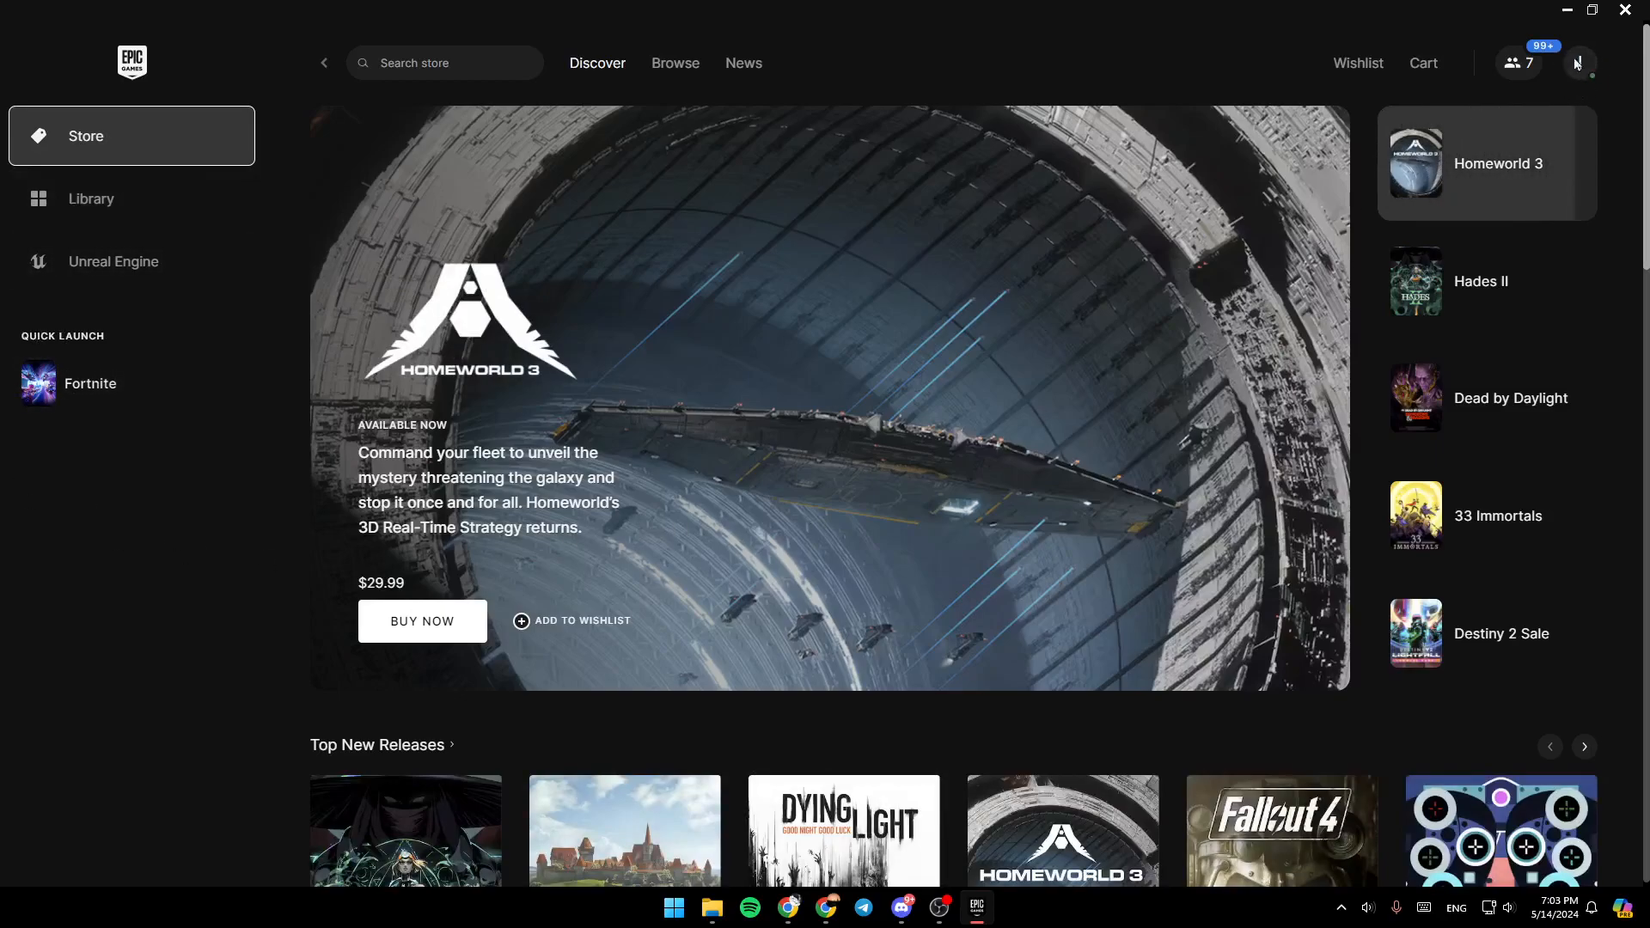
pyautogui.click(1481, 281)
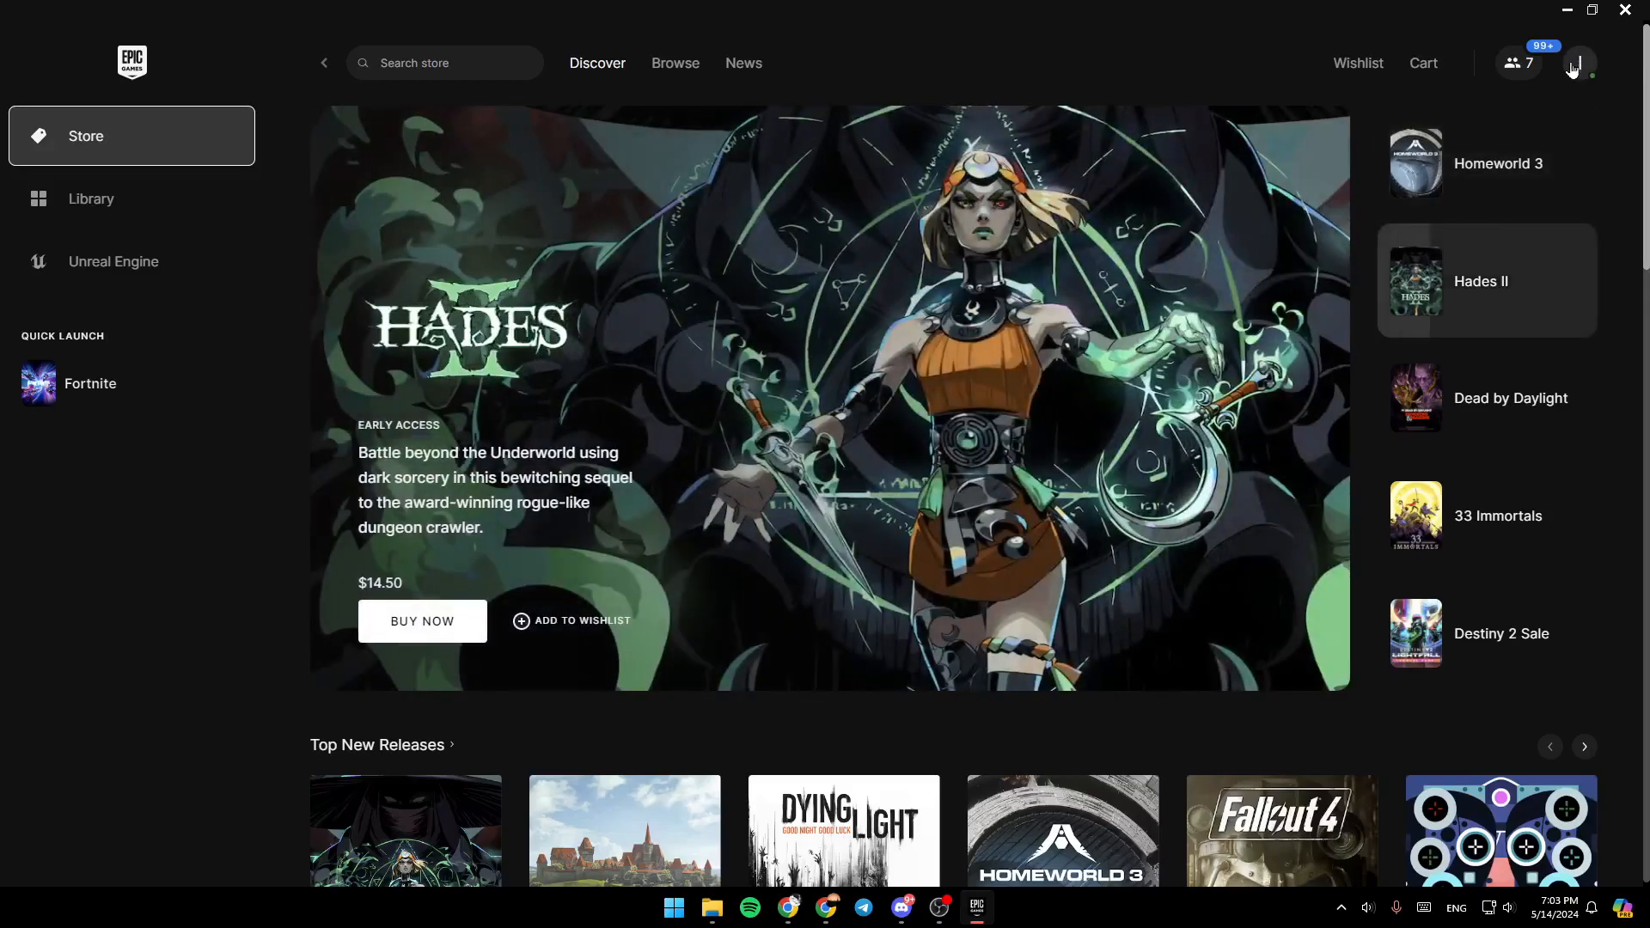
pyautogui.click(1579, 62)
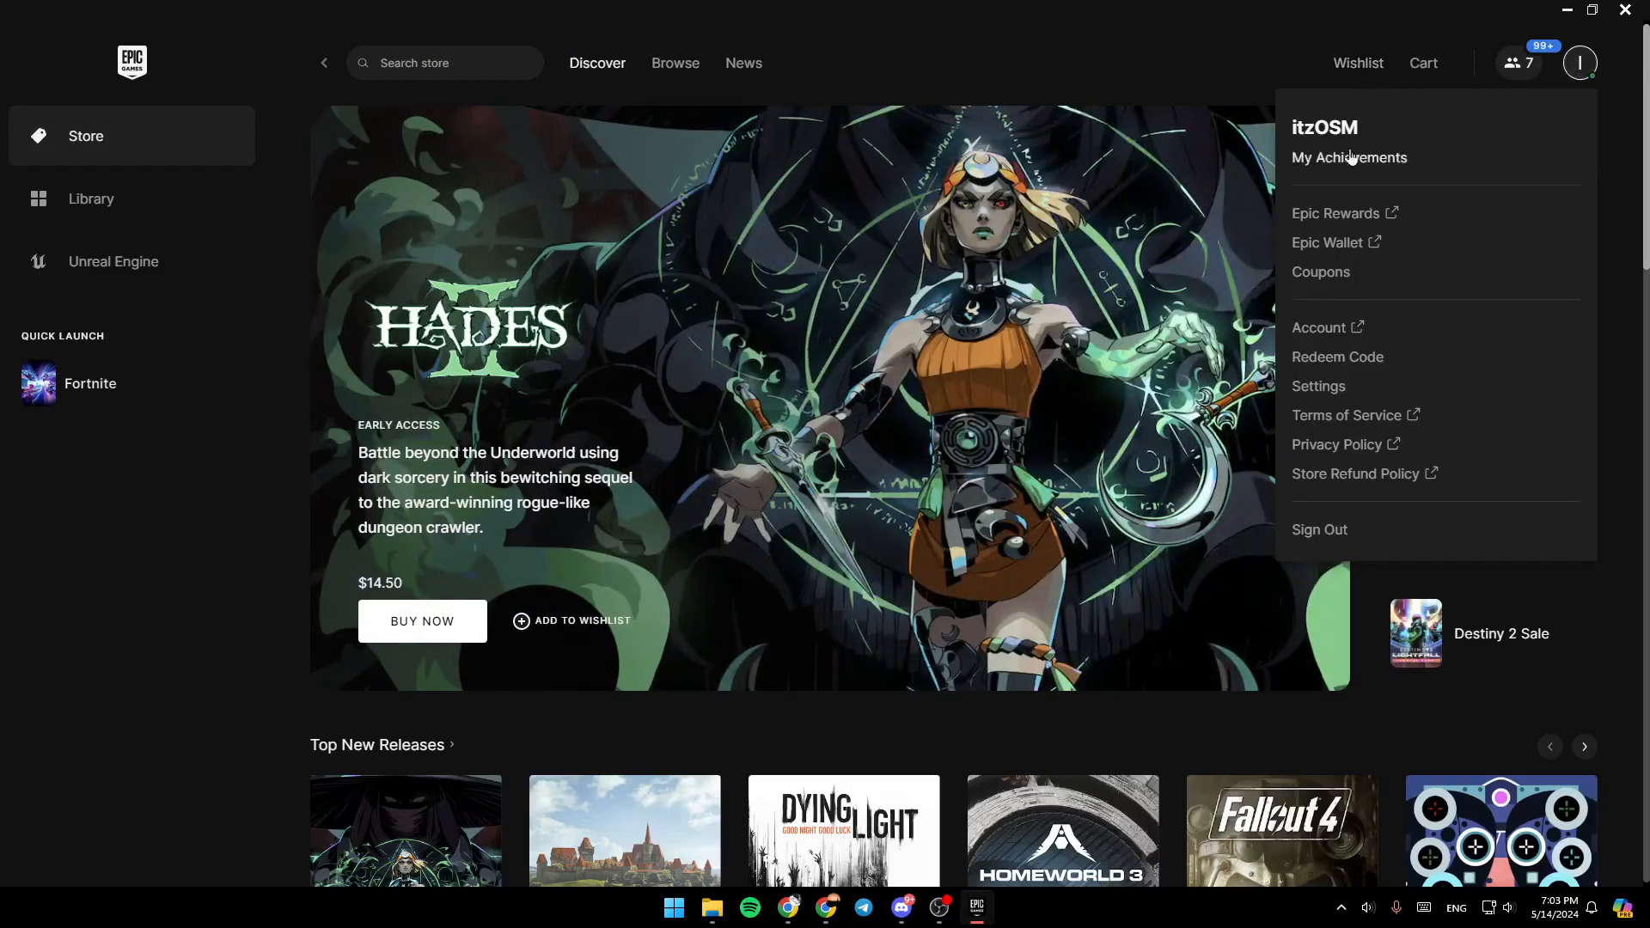
pyautogui.moveTo(1282, 208)
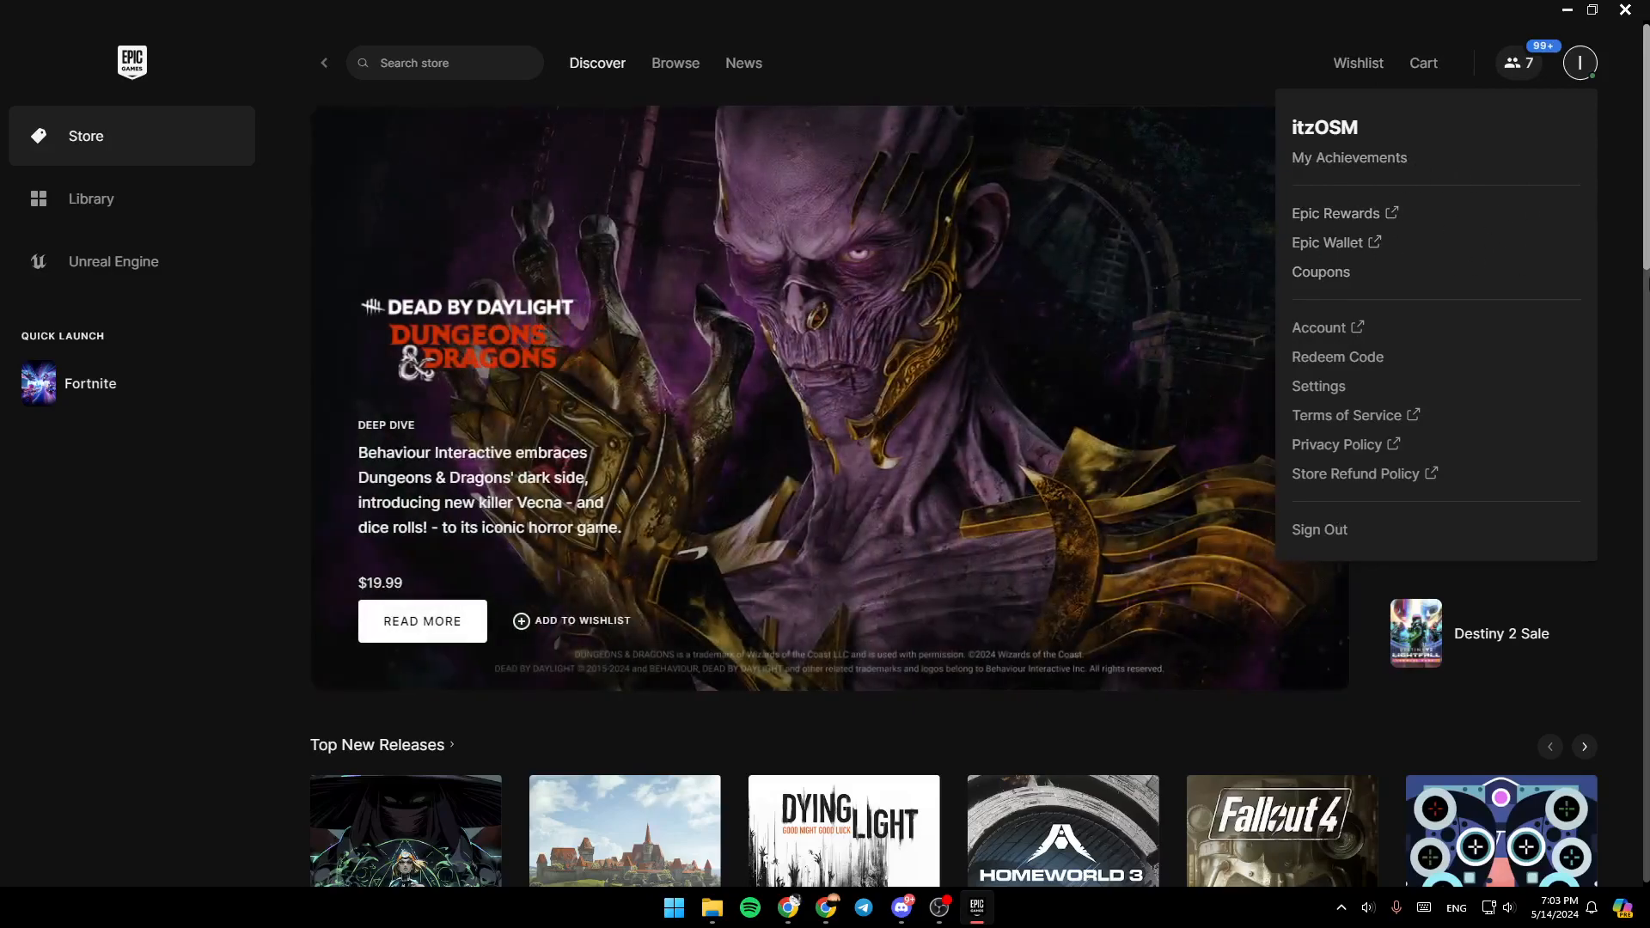
pyautogui.moveTo(1418, 536)
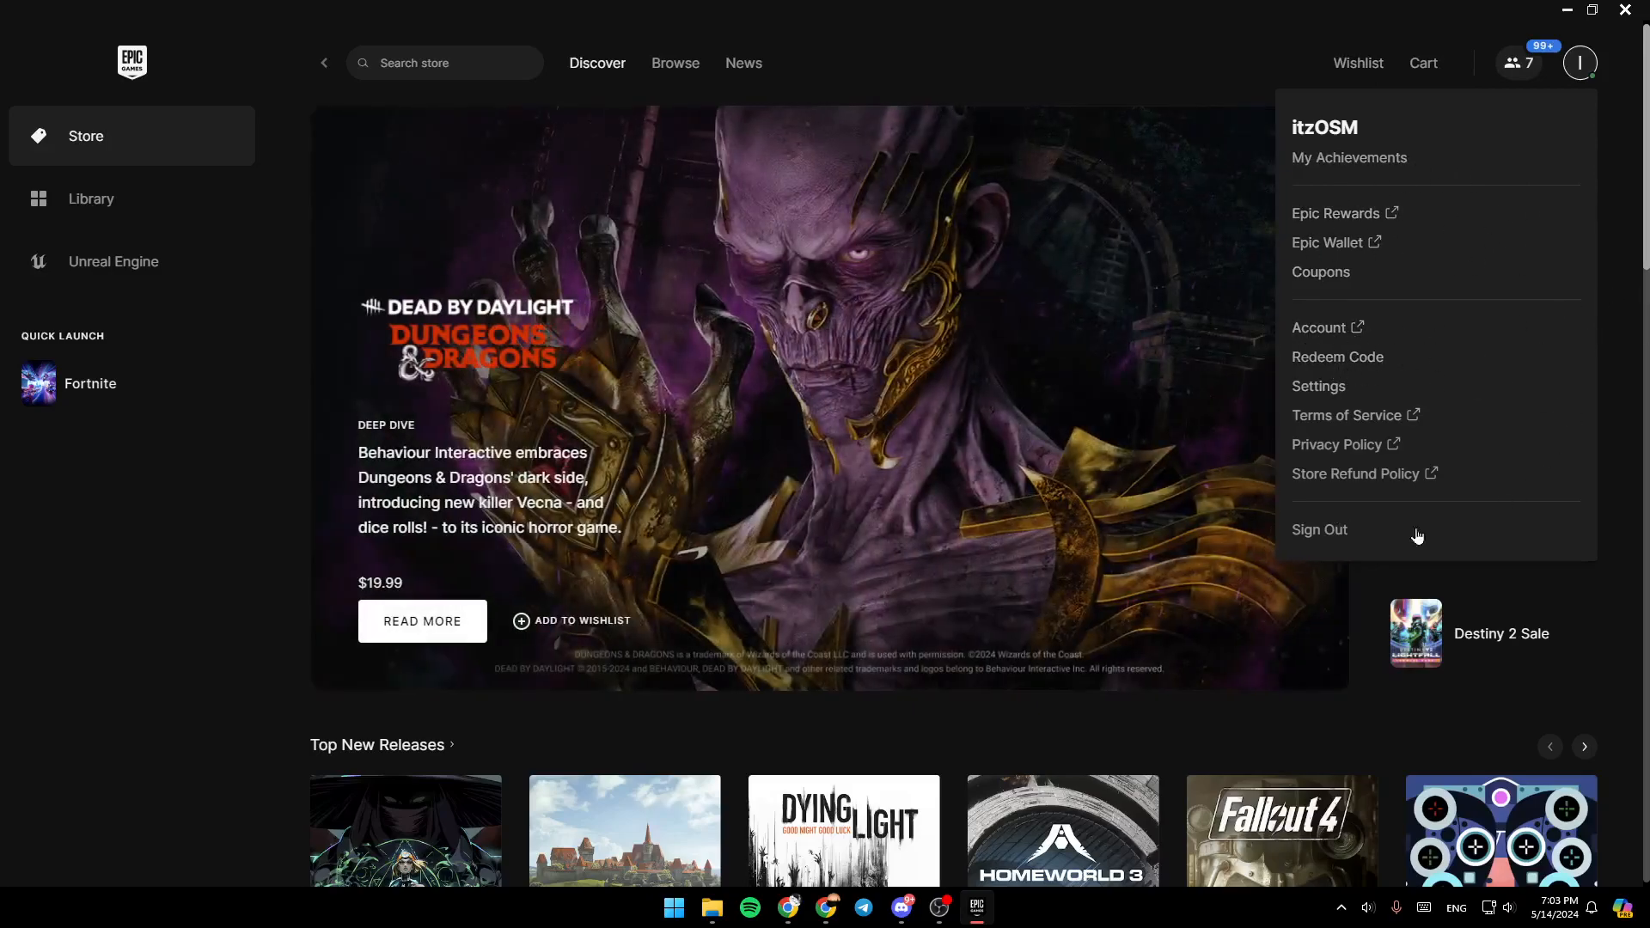
pyautogui.moveTo(1324, 347)
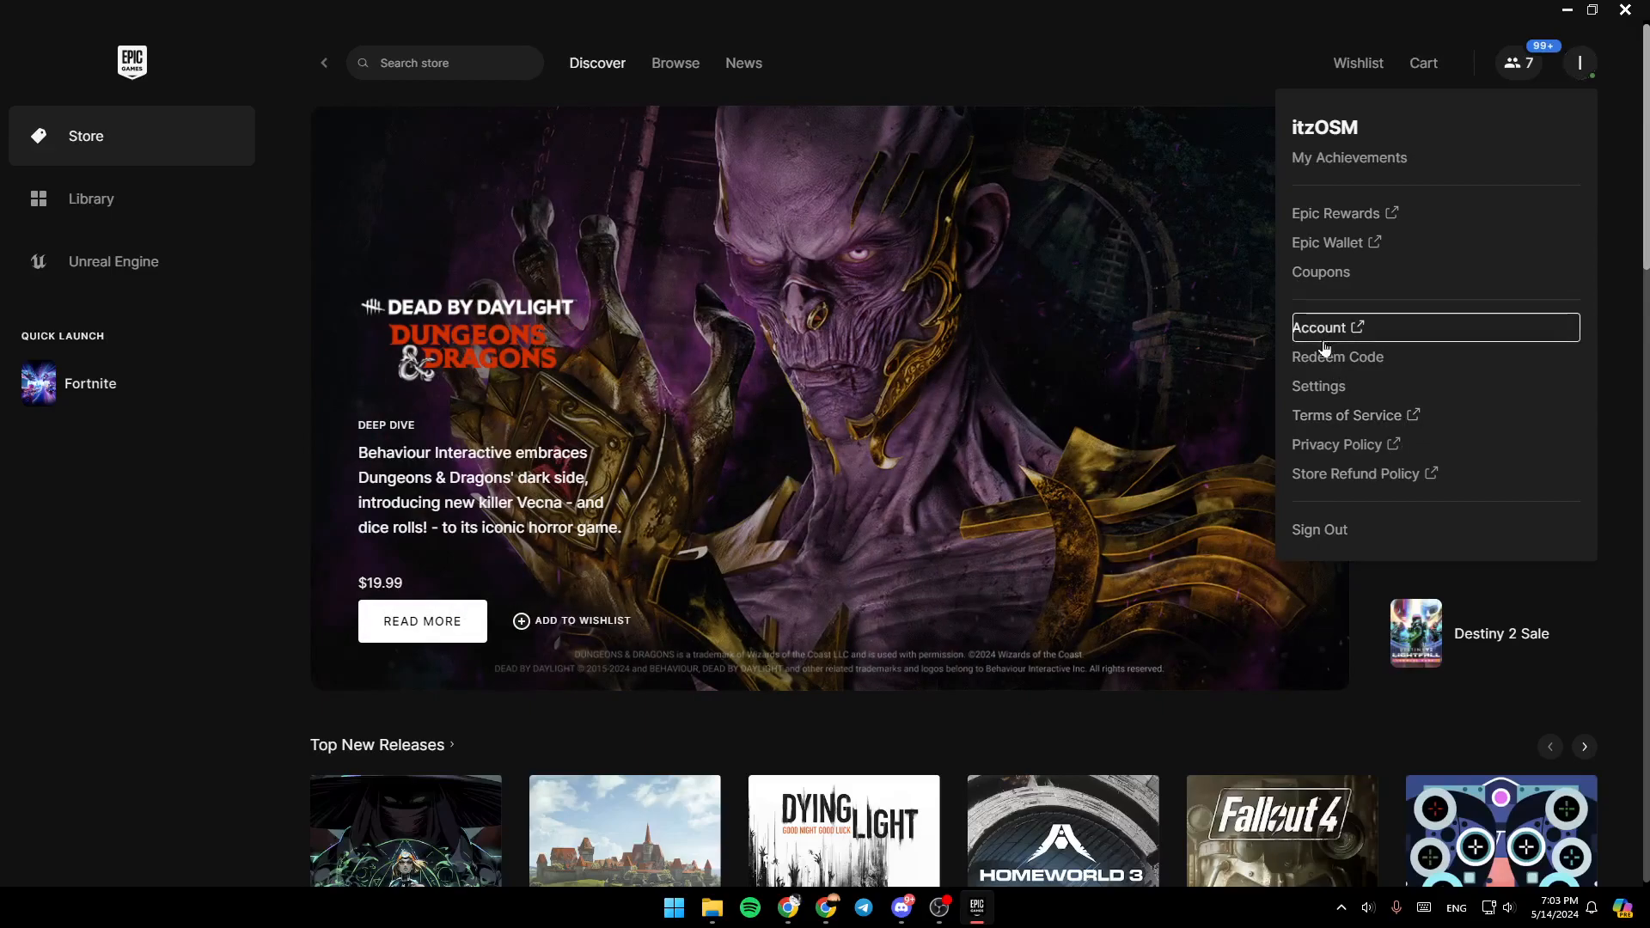
# Choose Account from the profile menu and scroll the web Account Settings page.
pyautogui.click(1318, 327)
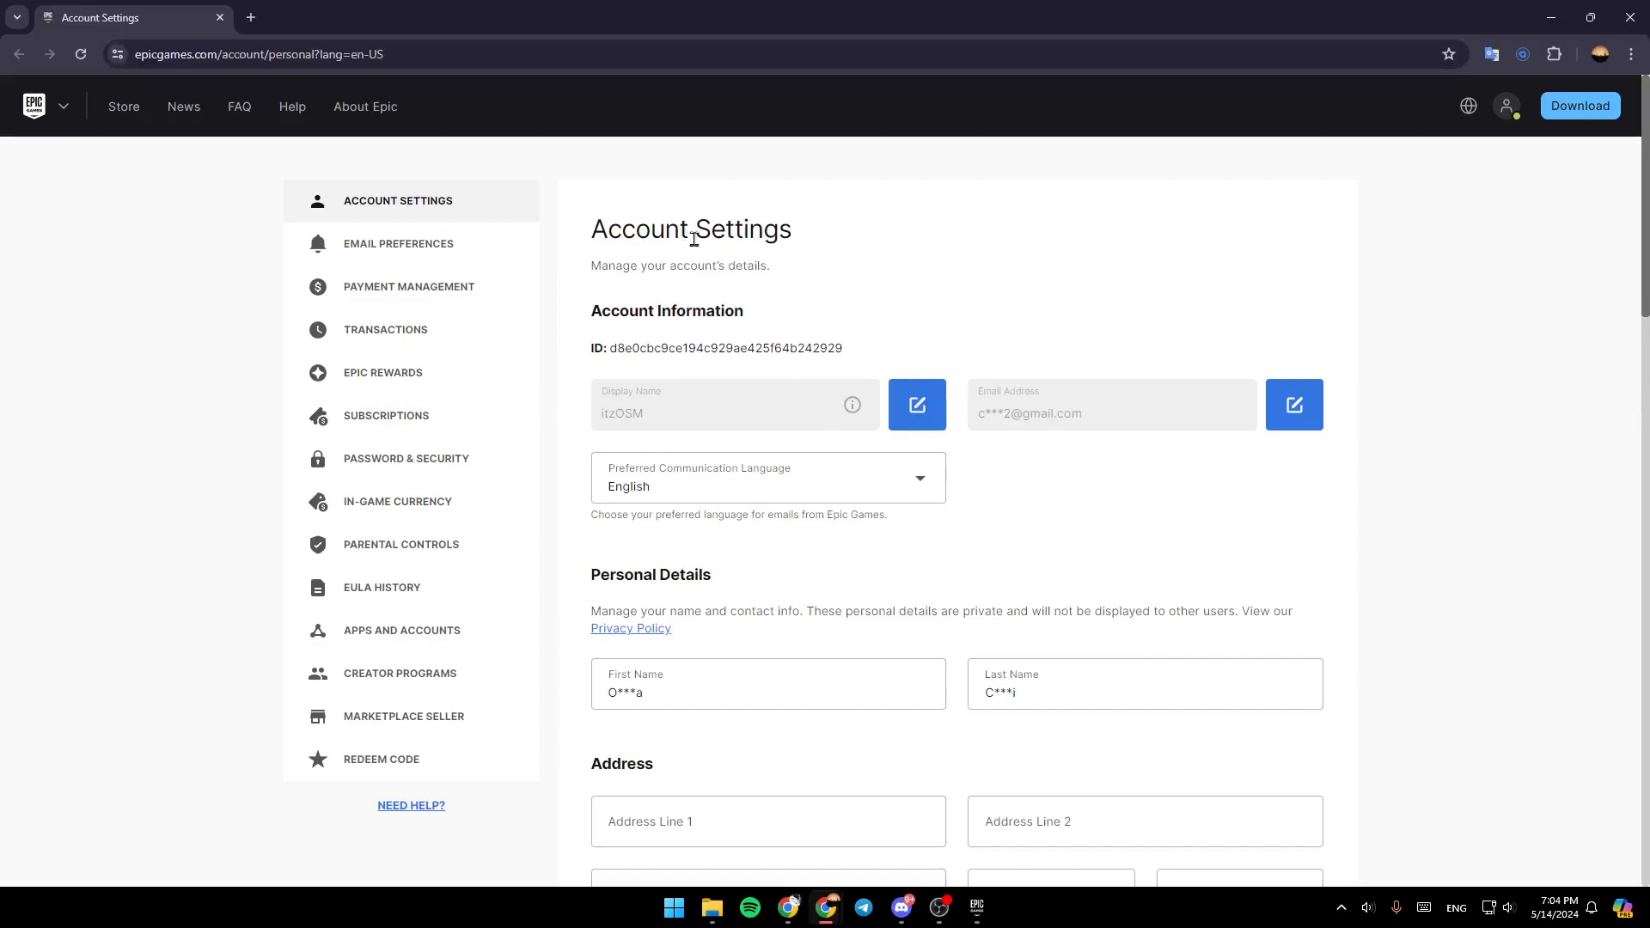
pyautogui.moveTo(770, 262)
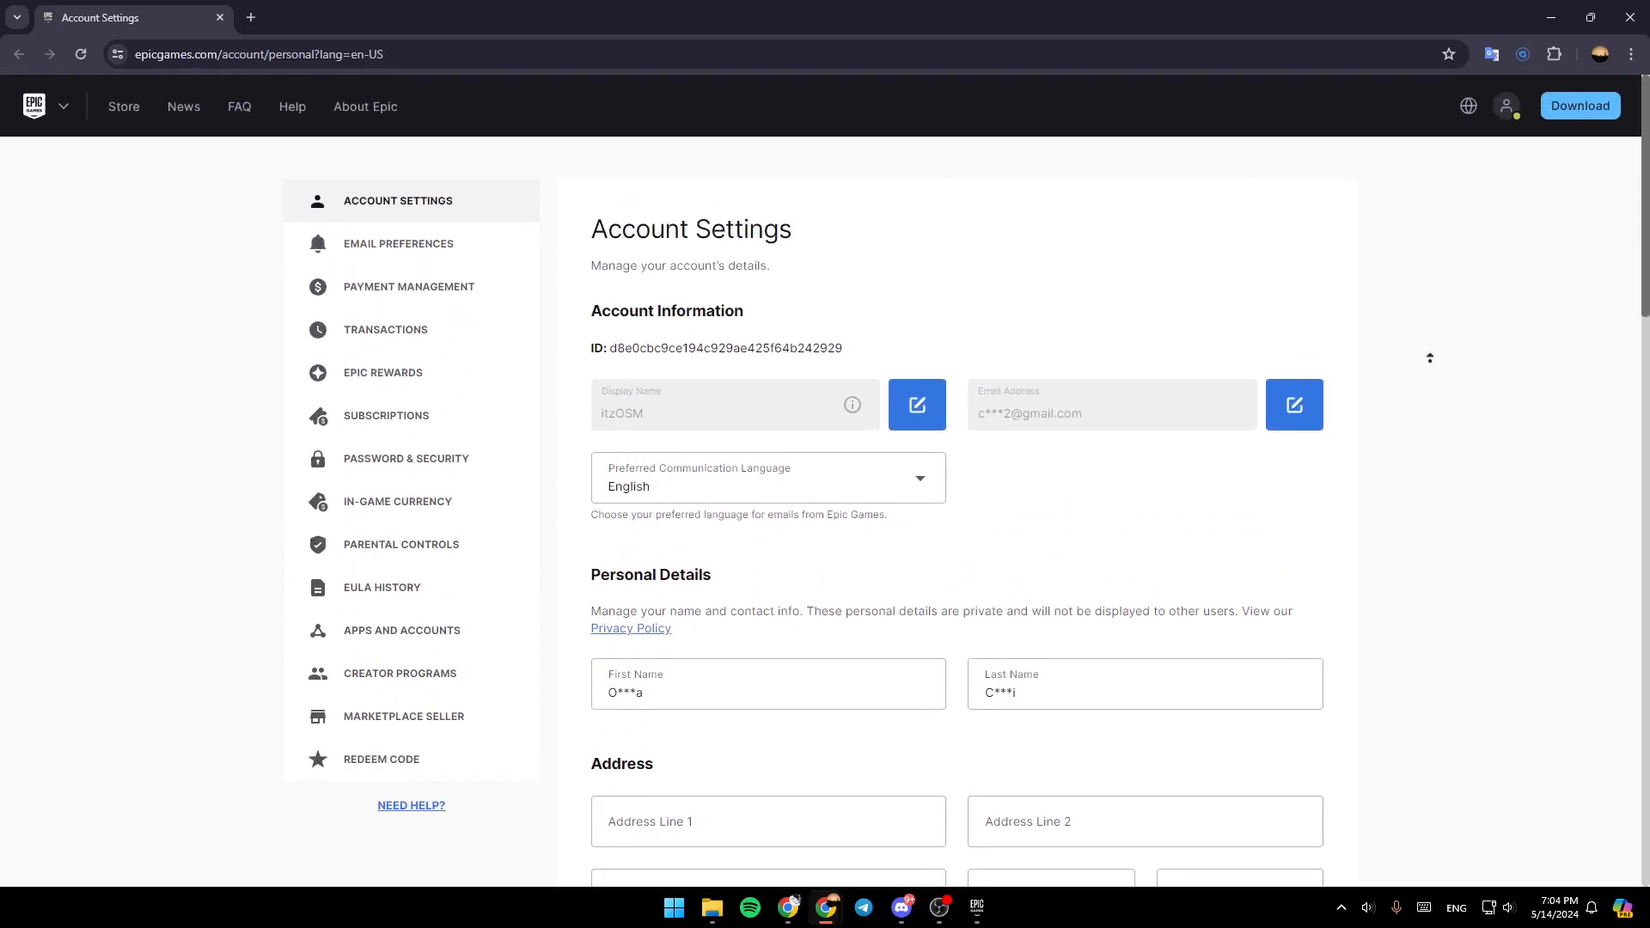
pyautogui.scroll(-3)
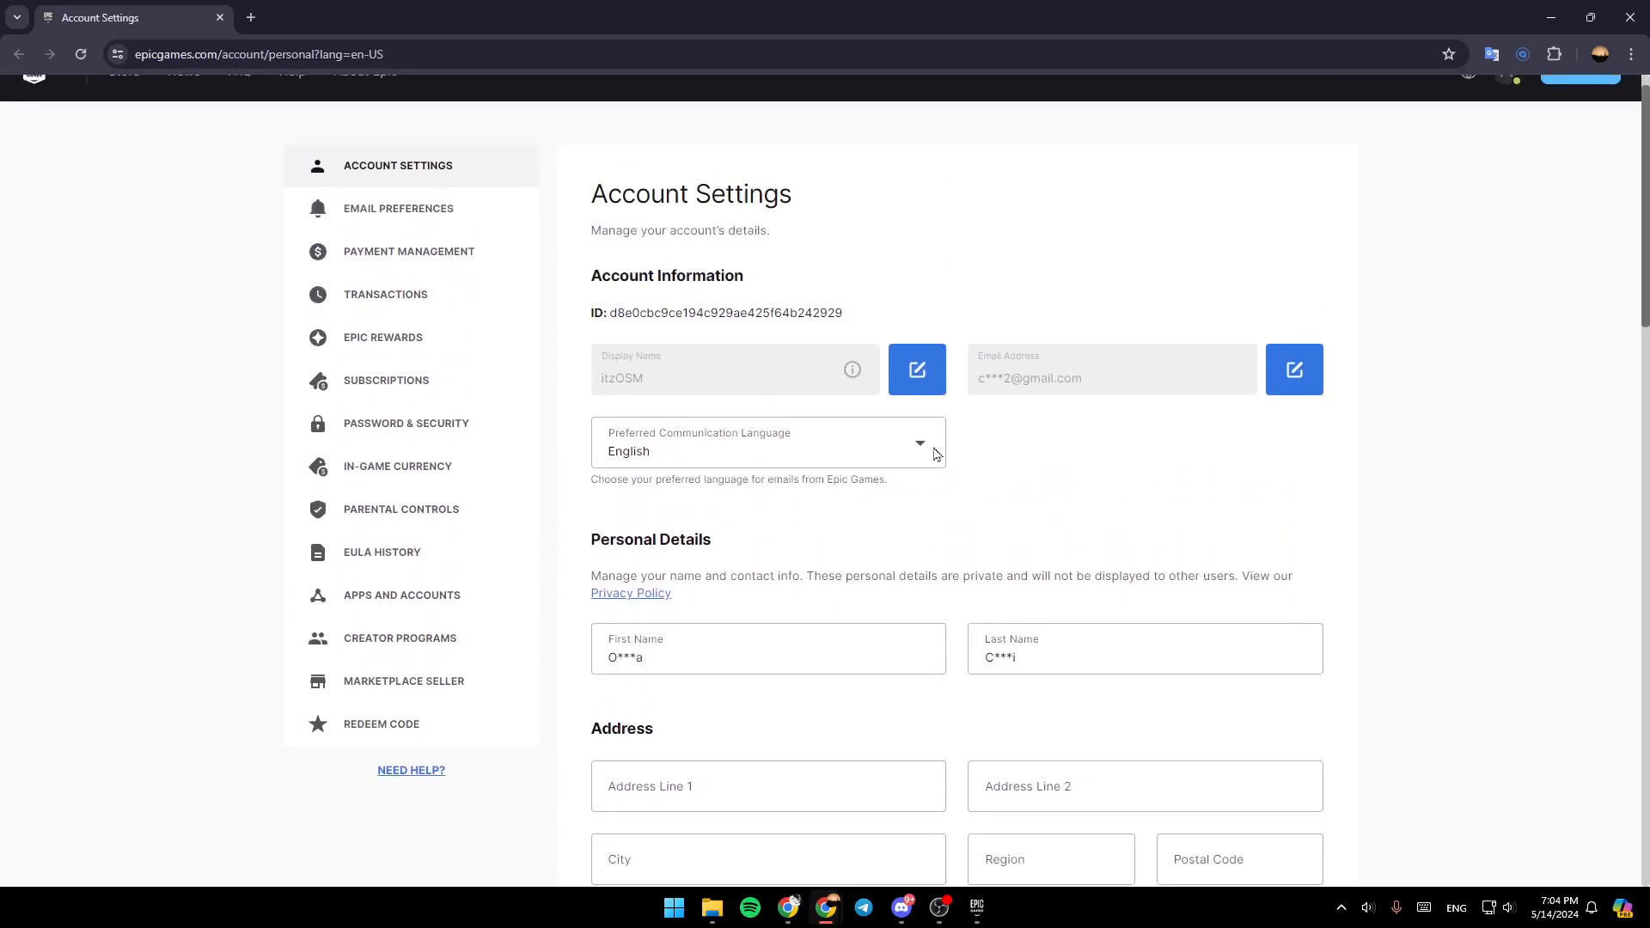
pyautogui.moveTo(822, 256)
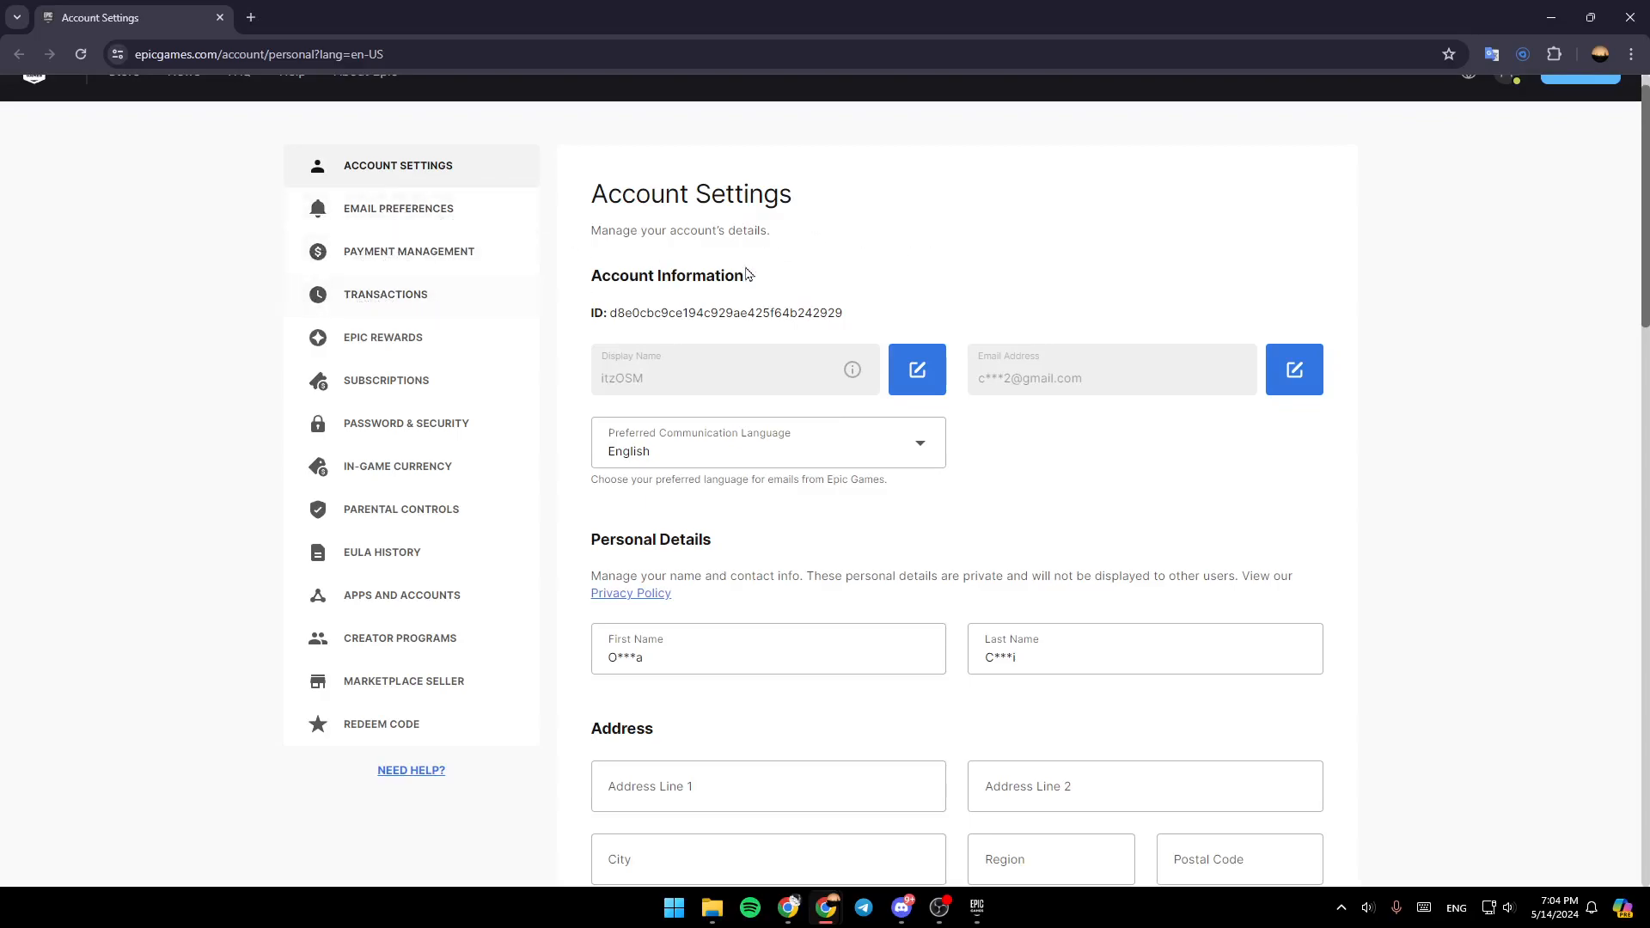
pyautogui.moveTo(386, 380)
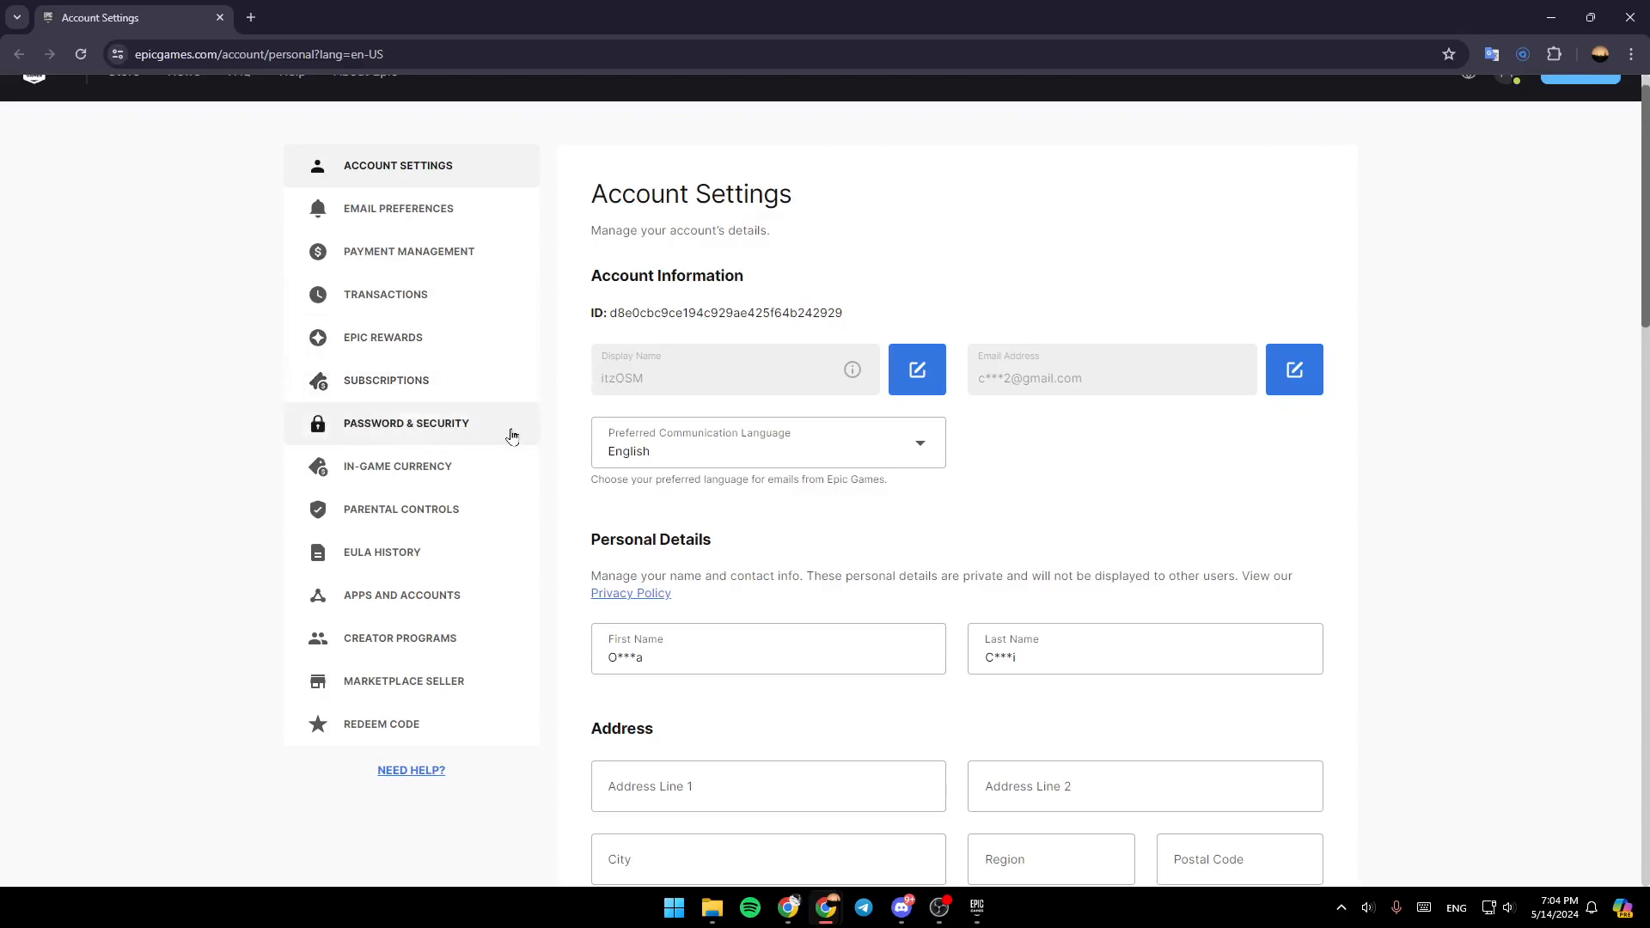
pyautogui.moveTo(517, 486)
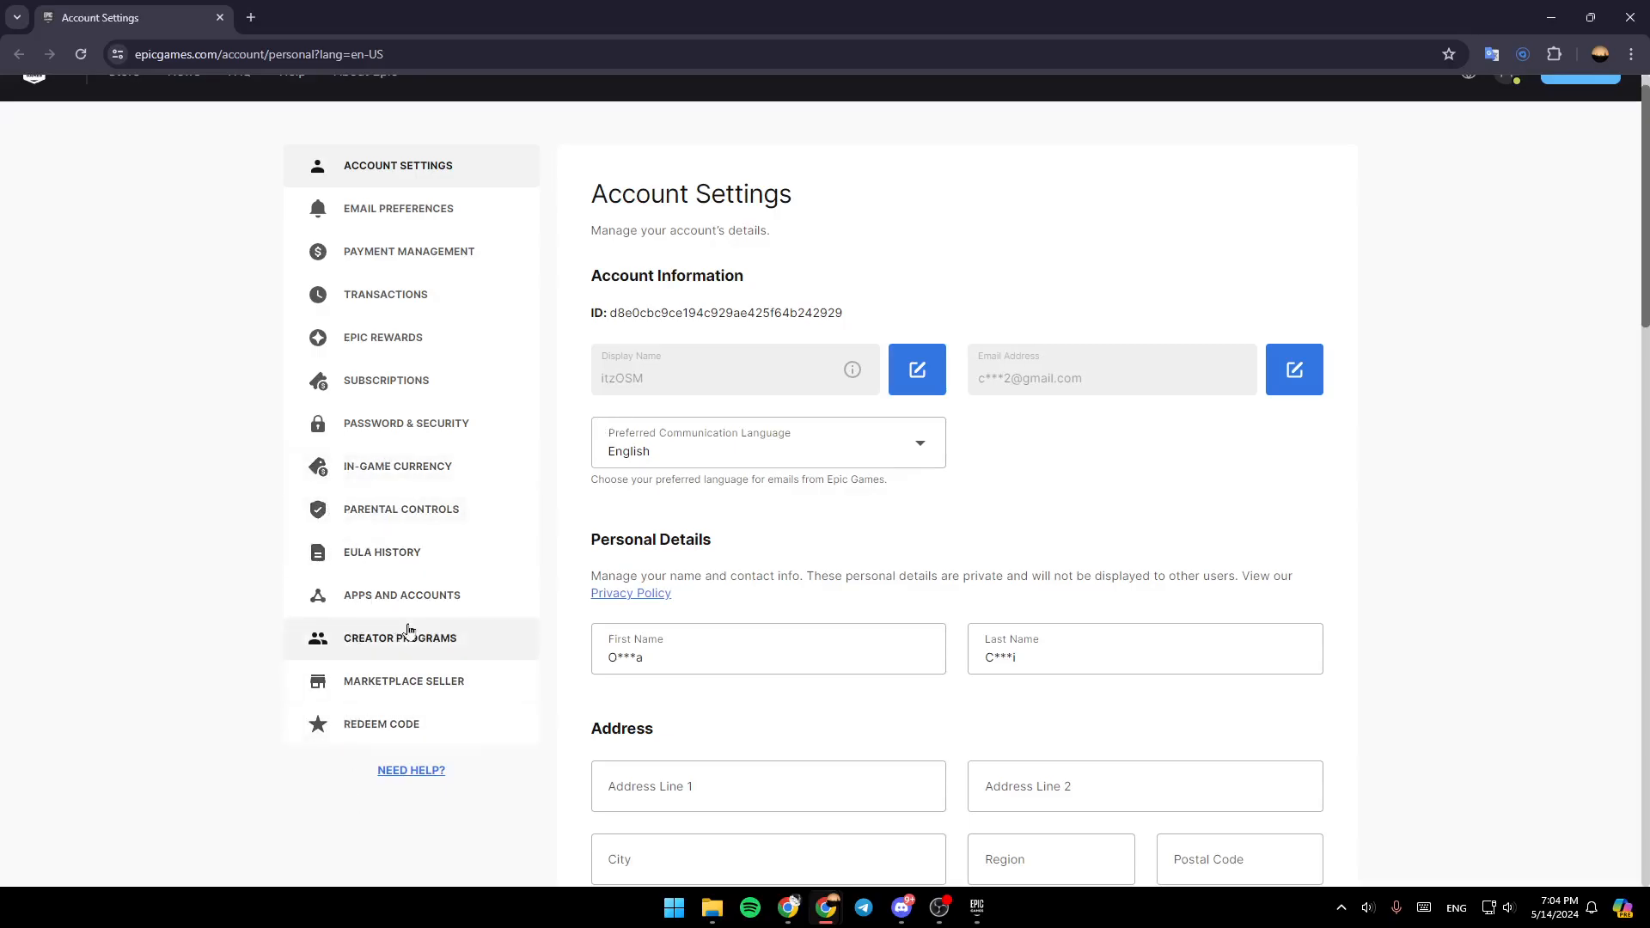
pyautogui.moveTo(411, 594)
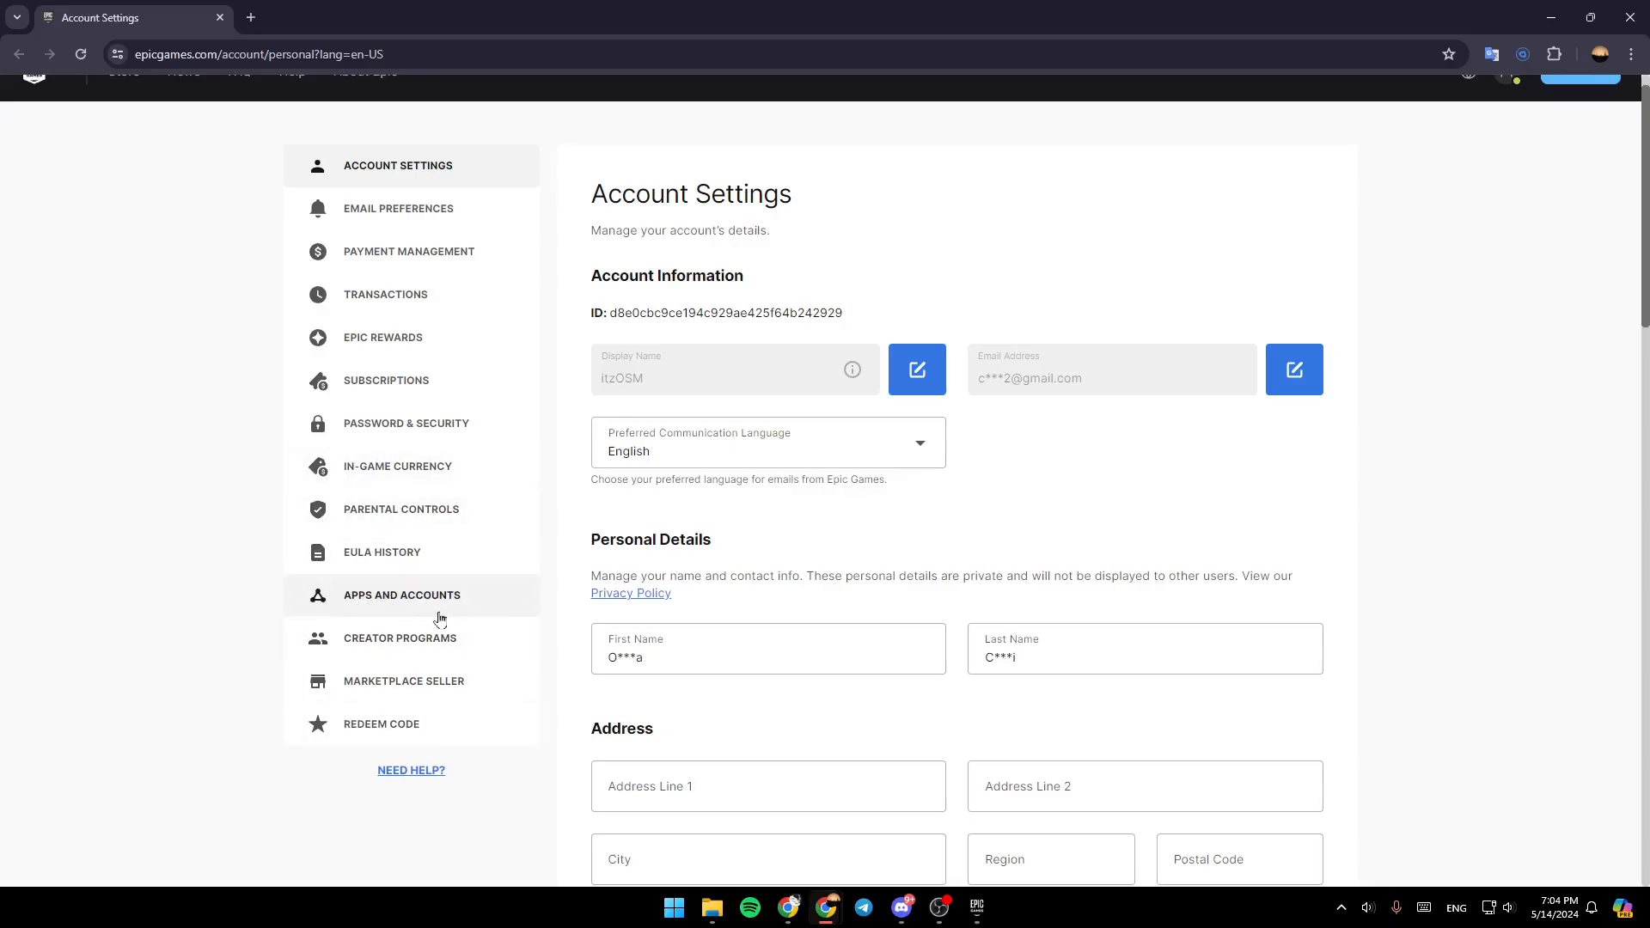
pyautogui.click(402, 594)
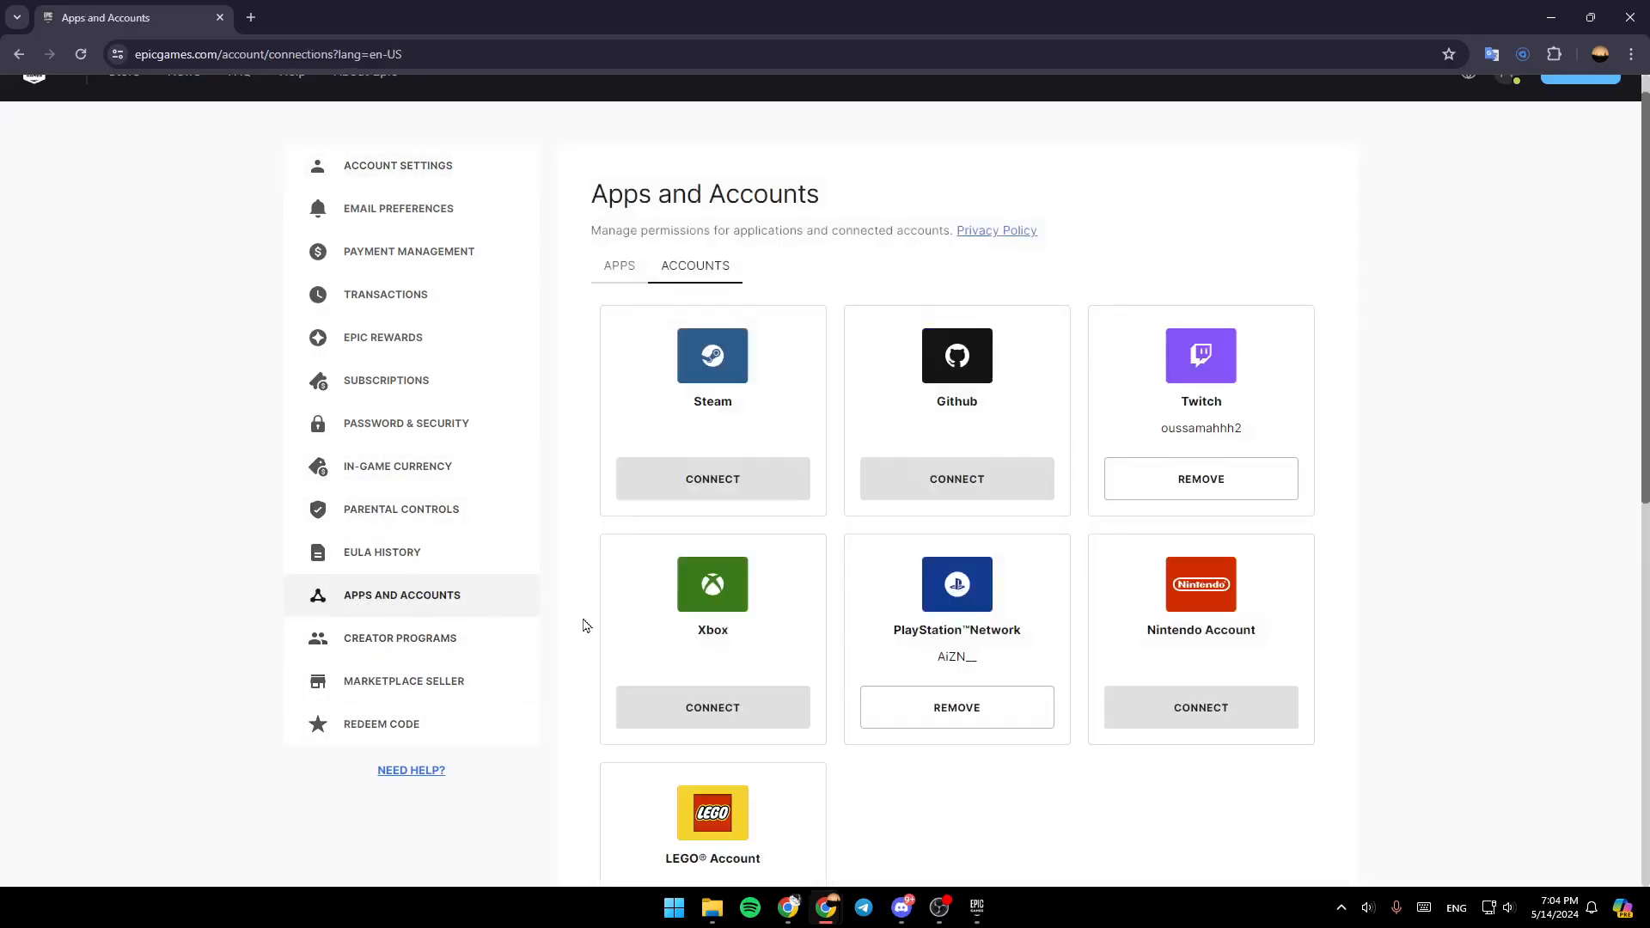
pyautogui.moveTo(685, 361)
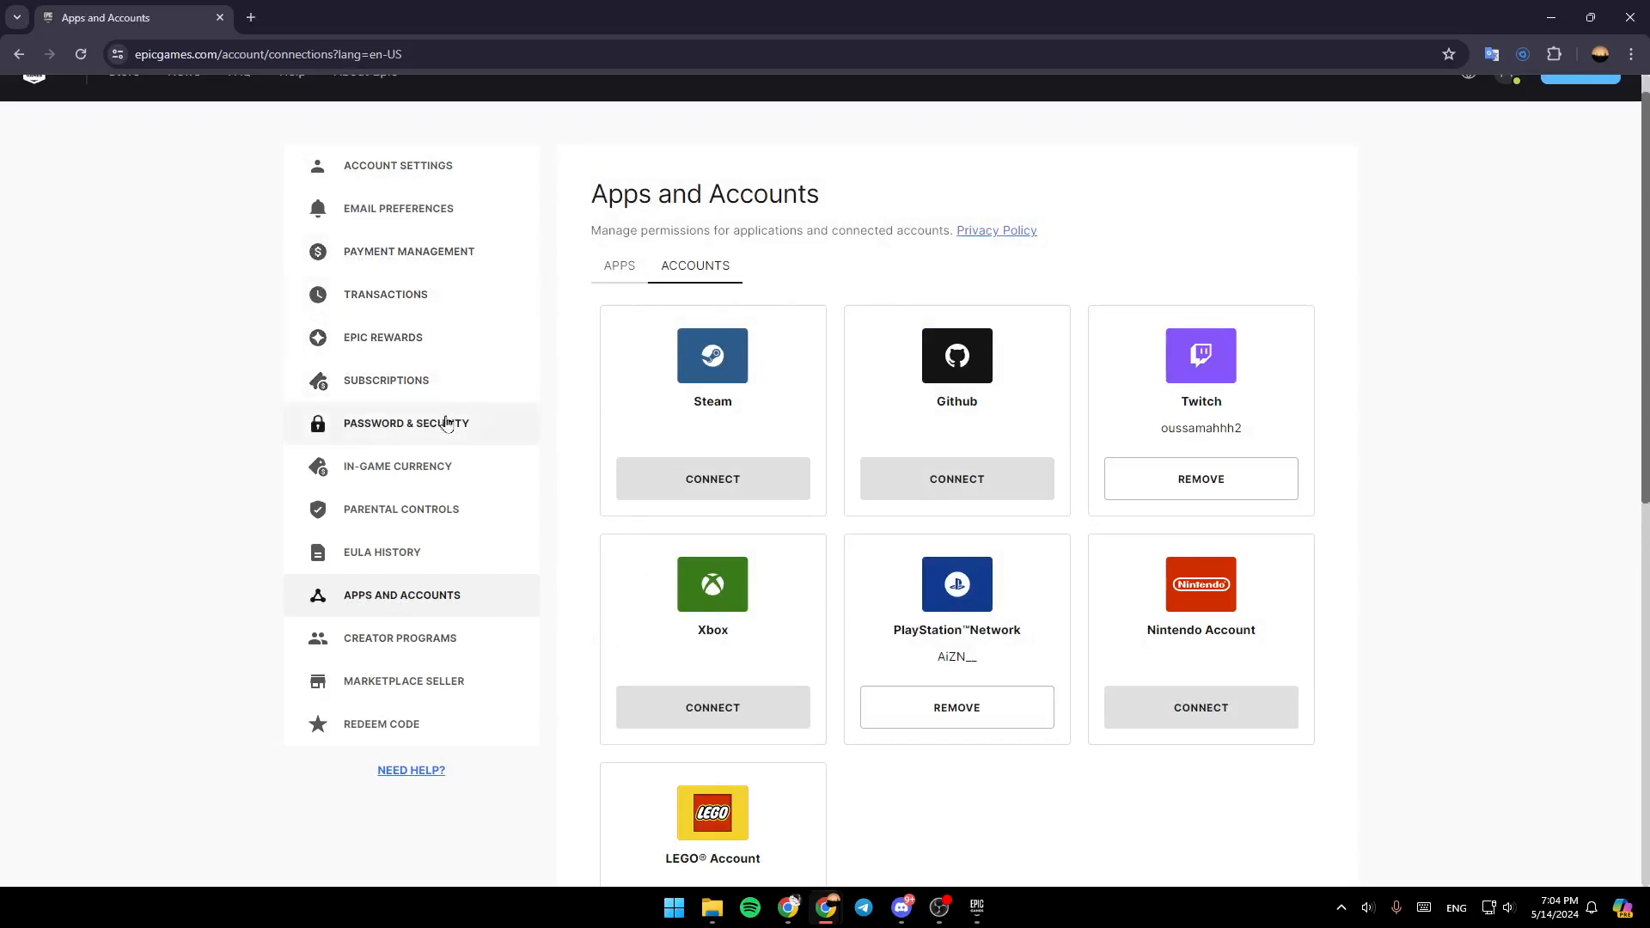
pyautogui.moveTo(610, 370)
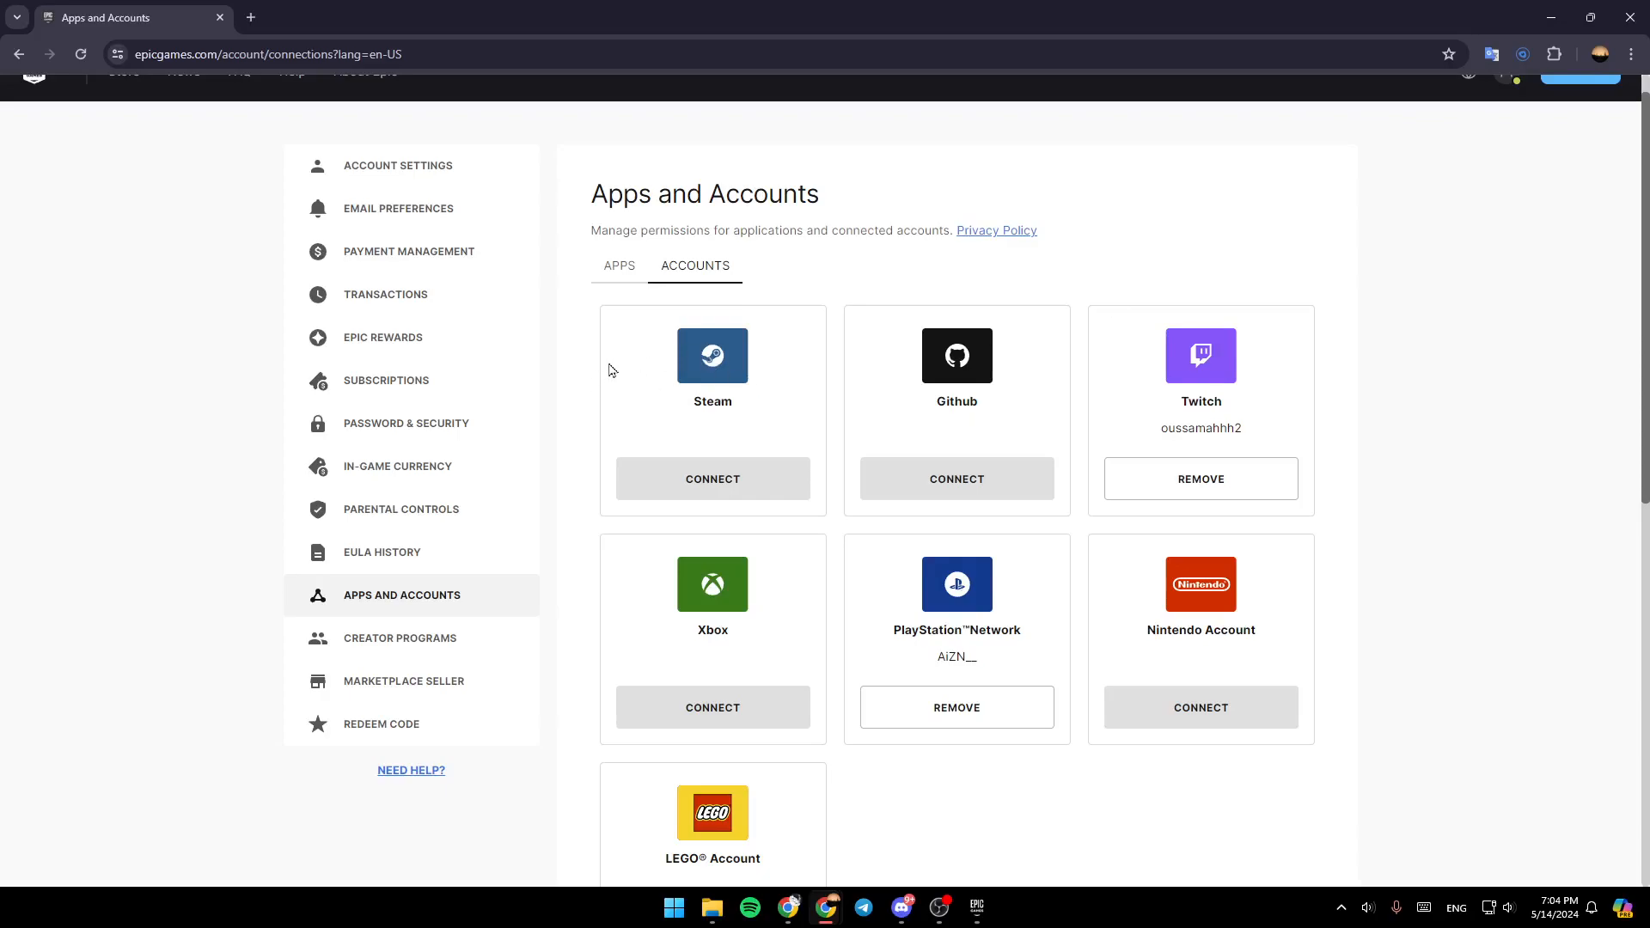
pyautogui.moveTo(789, 328)
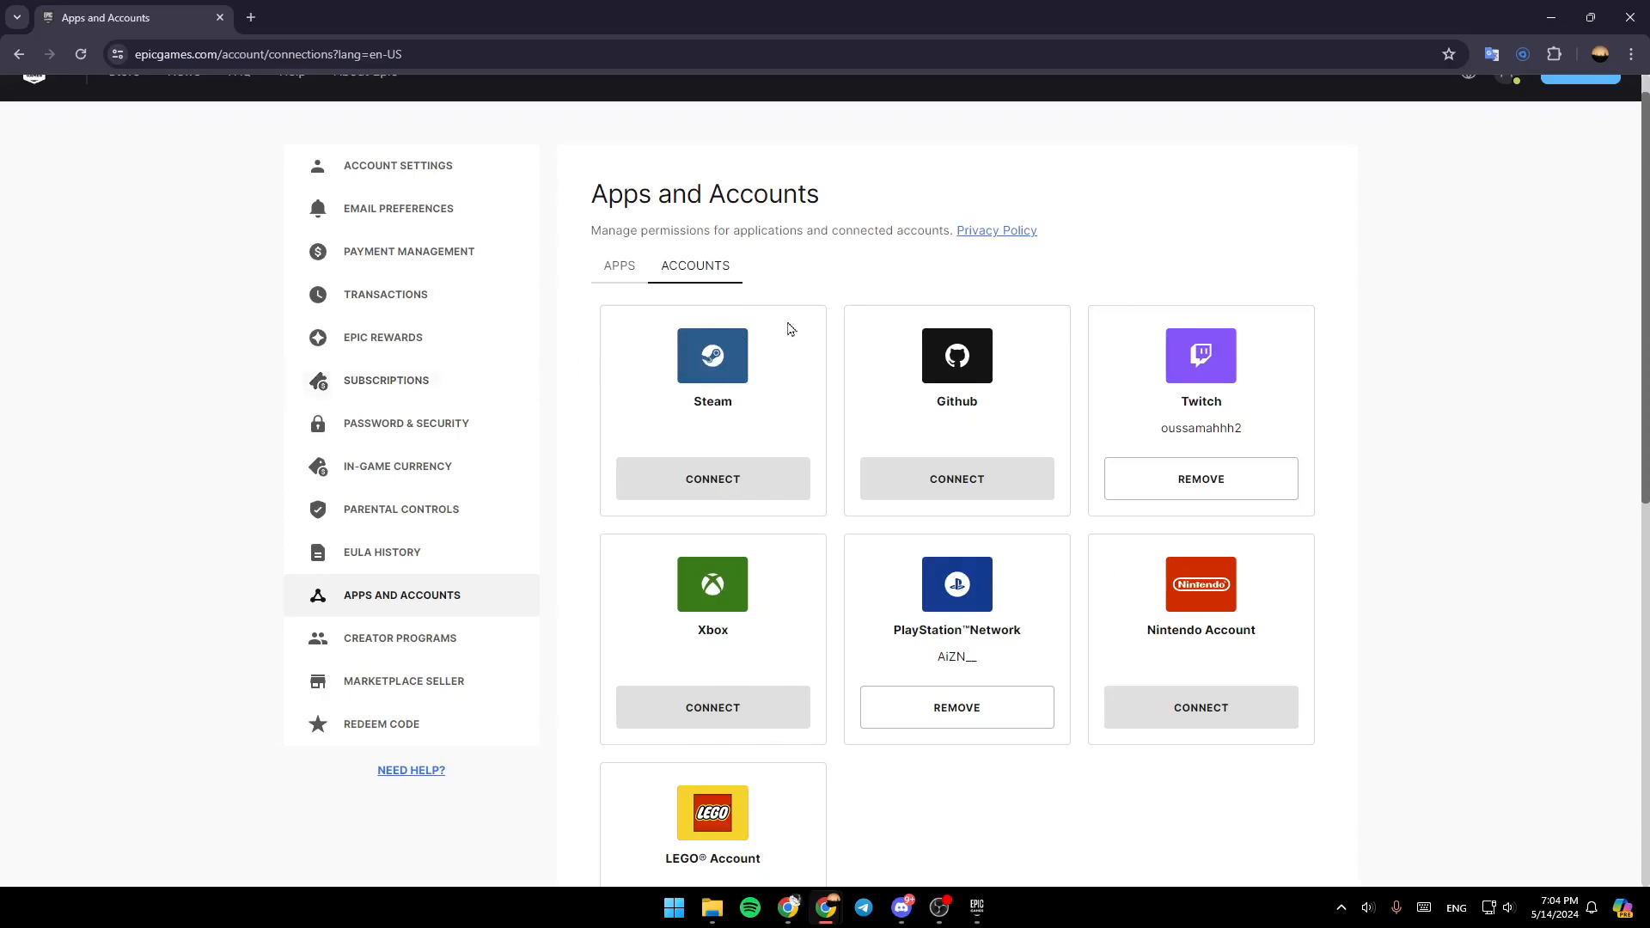
pyautogui.moveTo(621, 416)
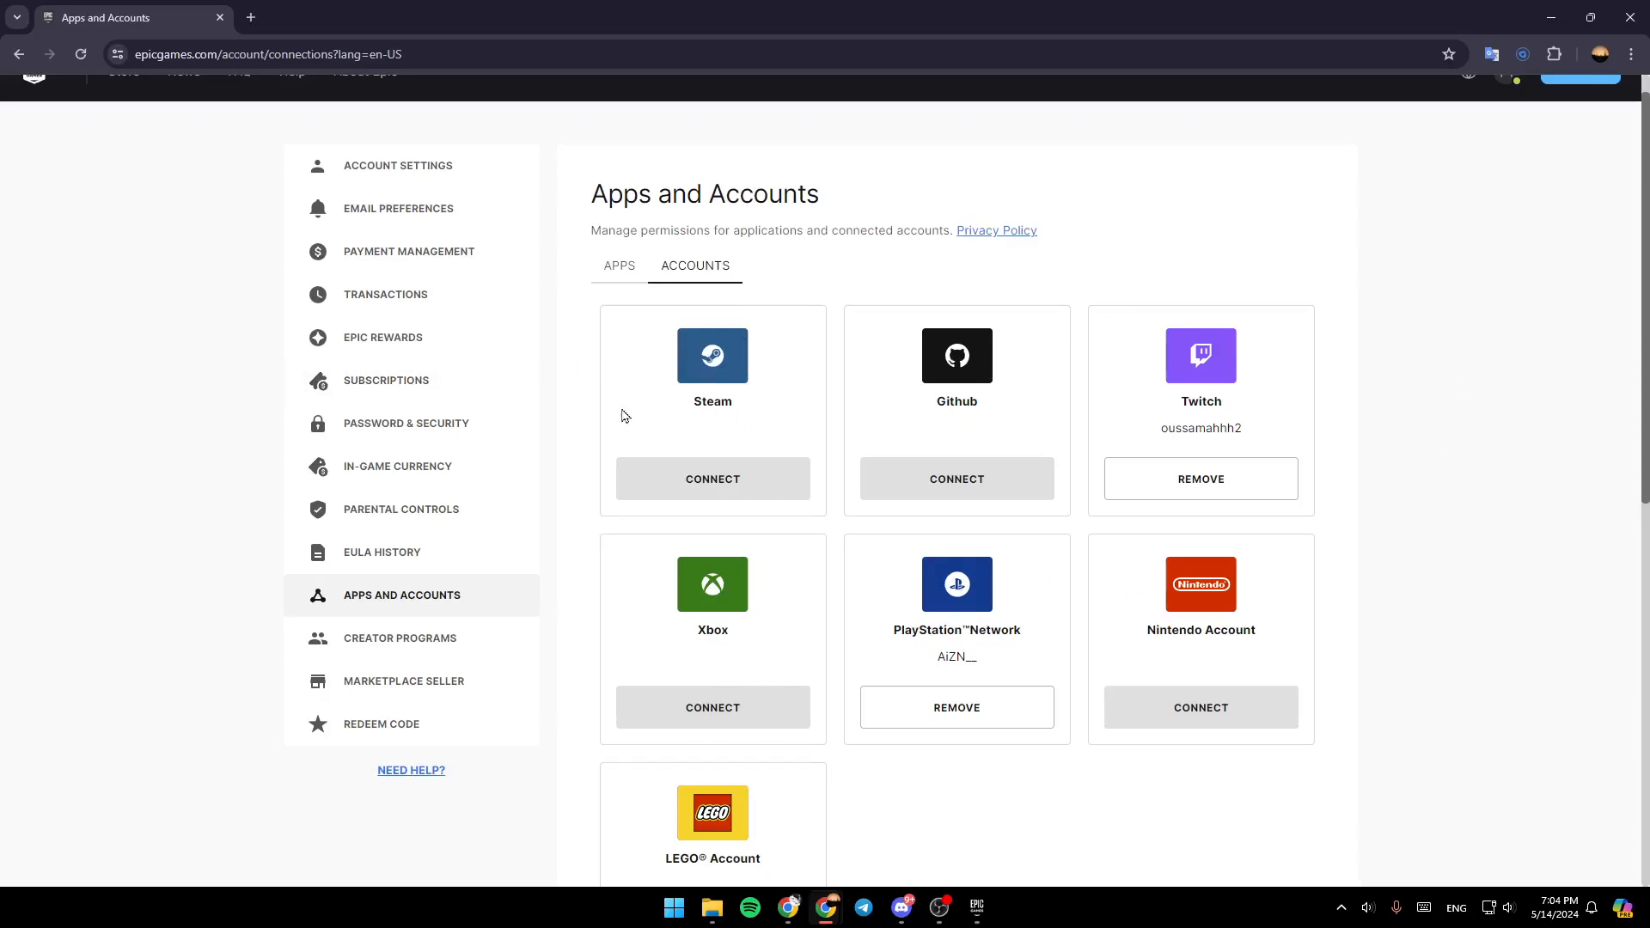
pyautogui.moveTo(1134, 407)
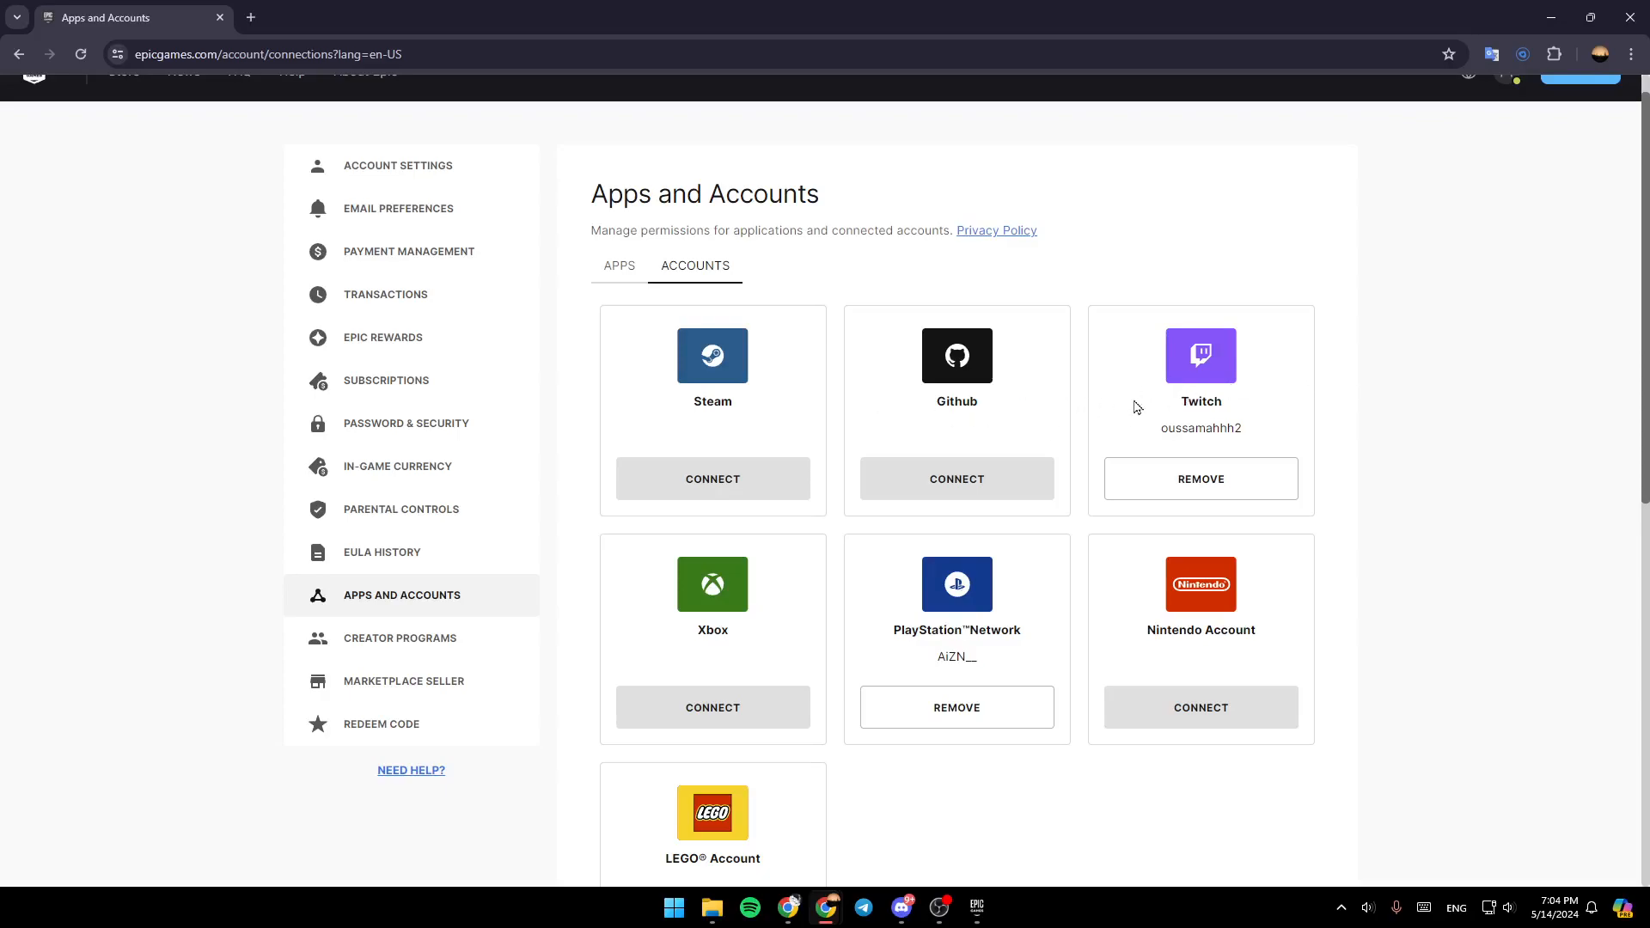
pyautogui.moveTo(927, 647)
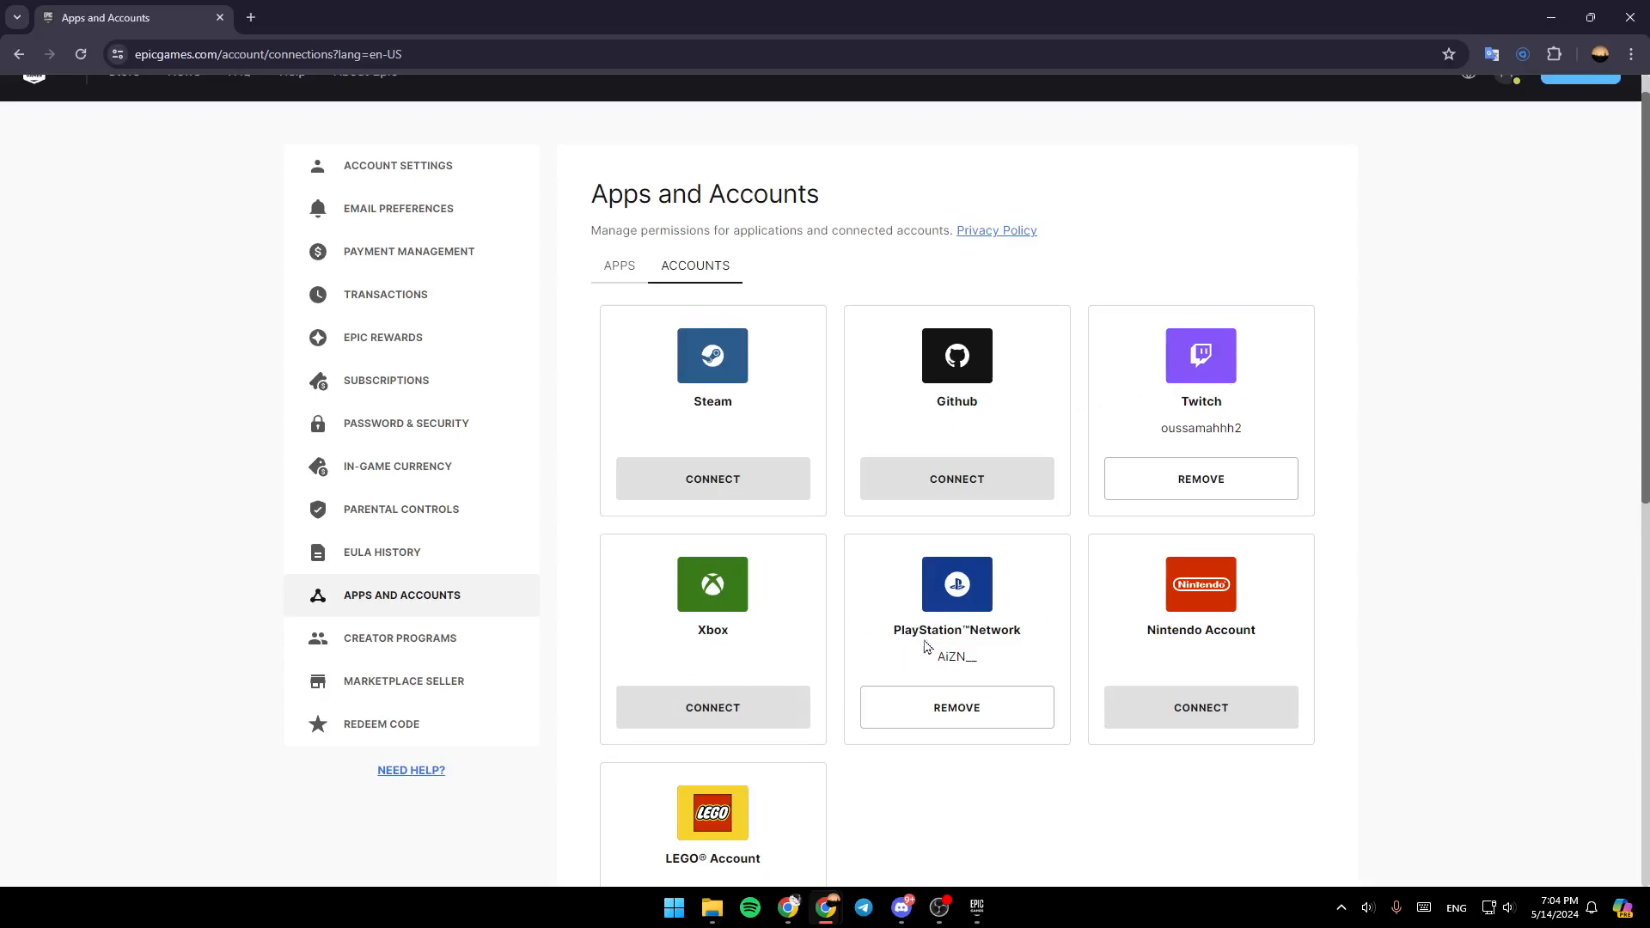
pyautogui.scroll(-3)
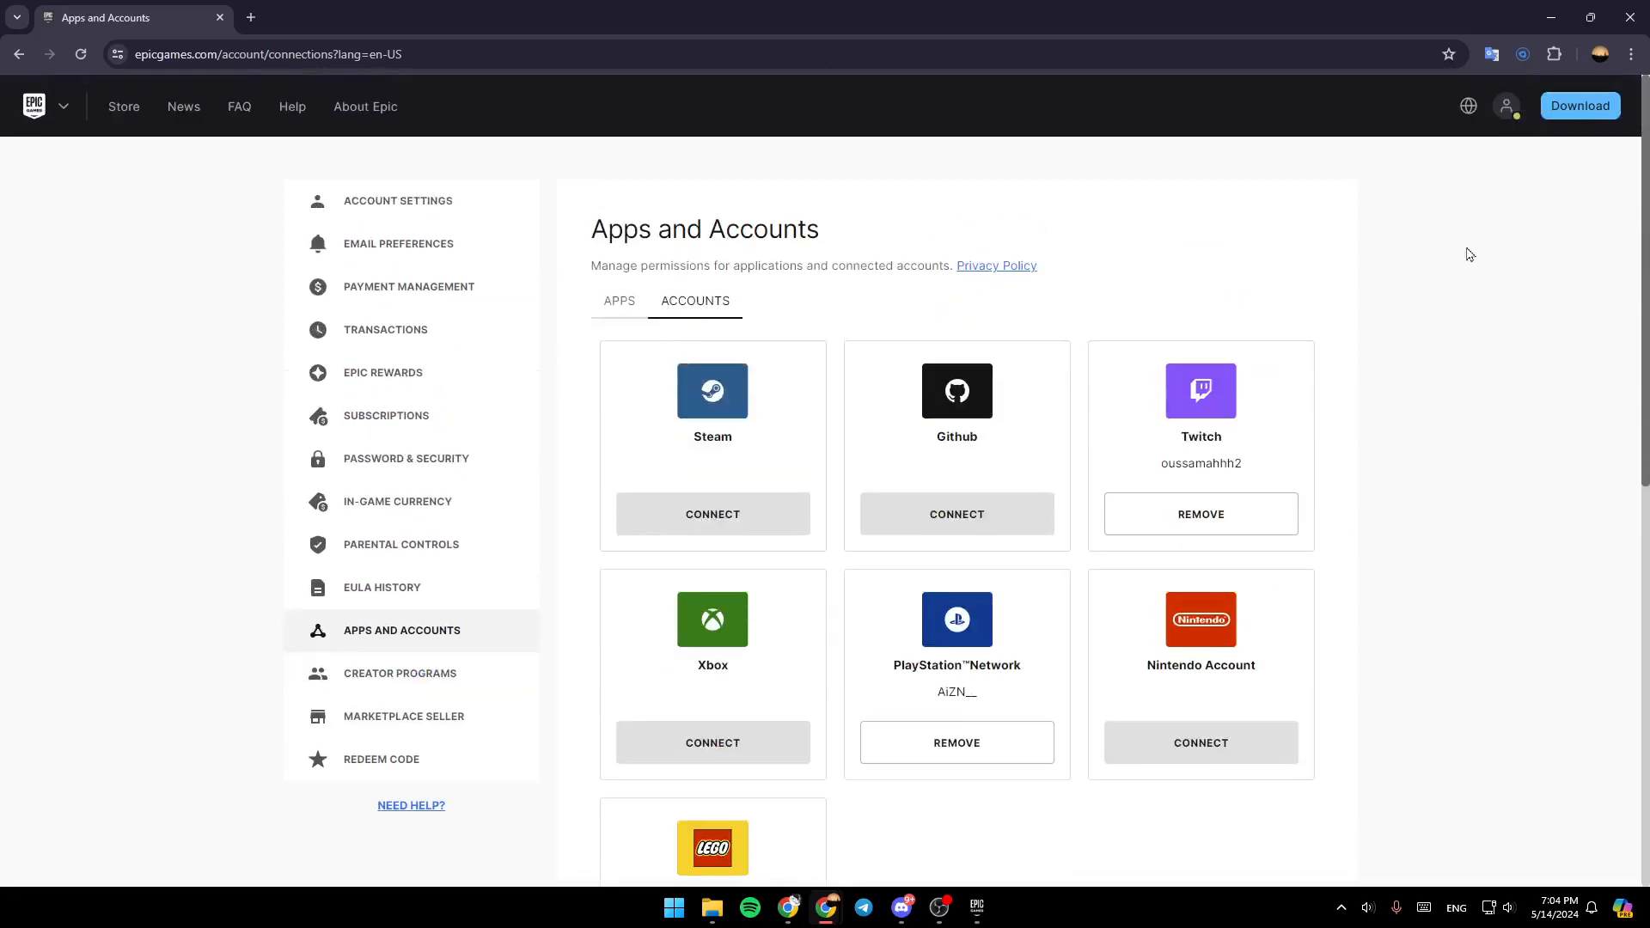
pyautogui.scroll(-3)
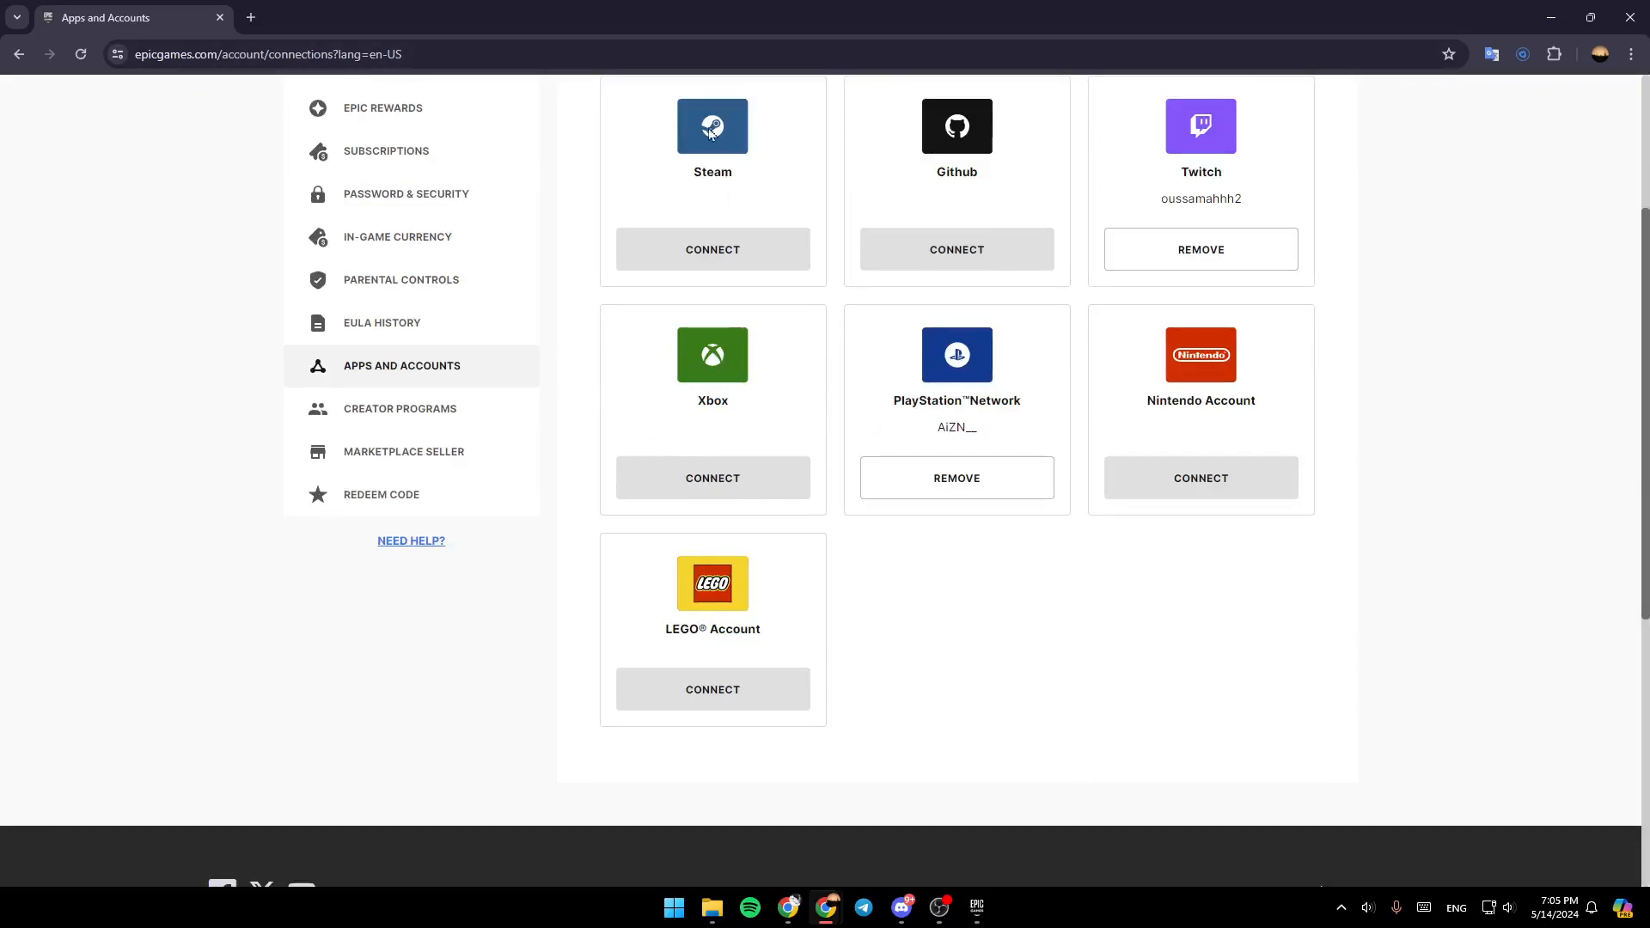
pyautogui.moveTo(820, 614)
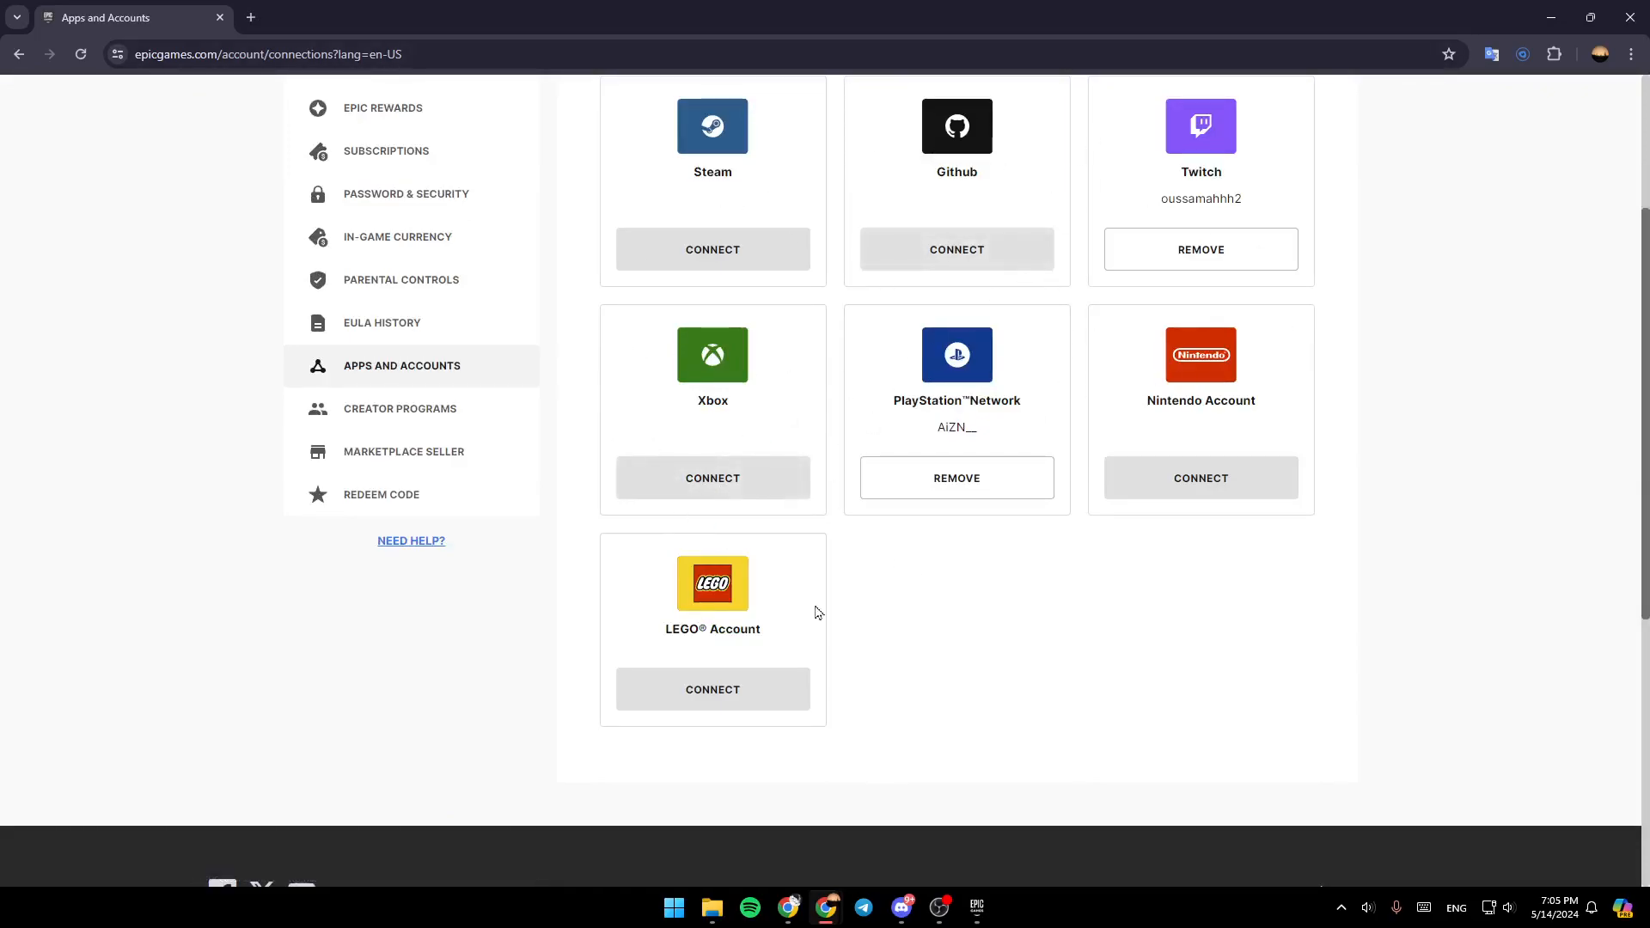
# Press CONNECT on the LEGO Account card.
pyautogui.click(713, 689)
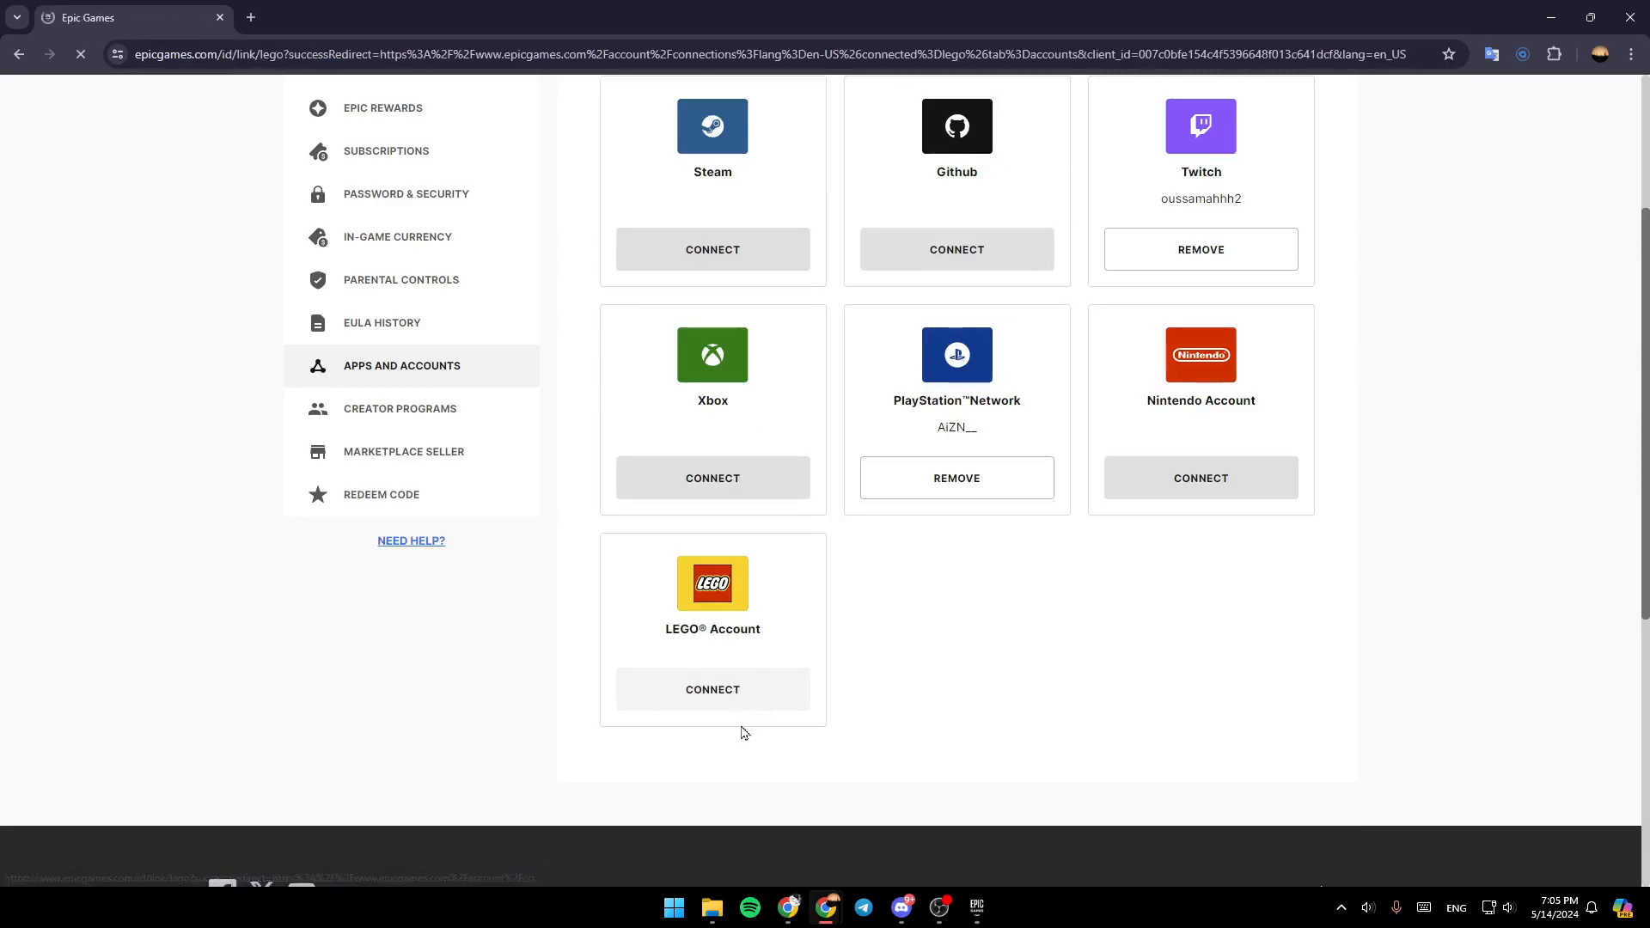
pyautogui.click(712, 689)
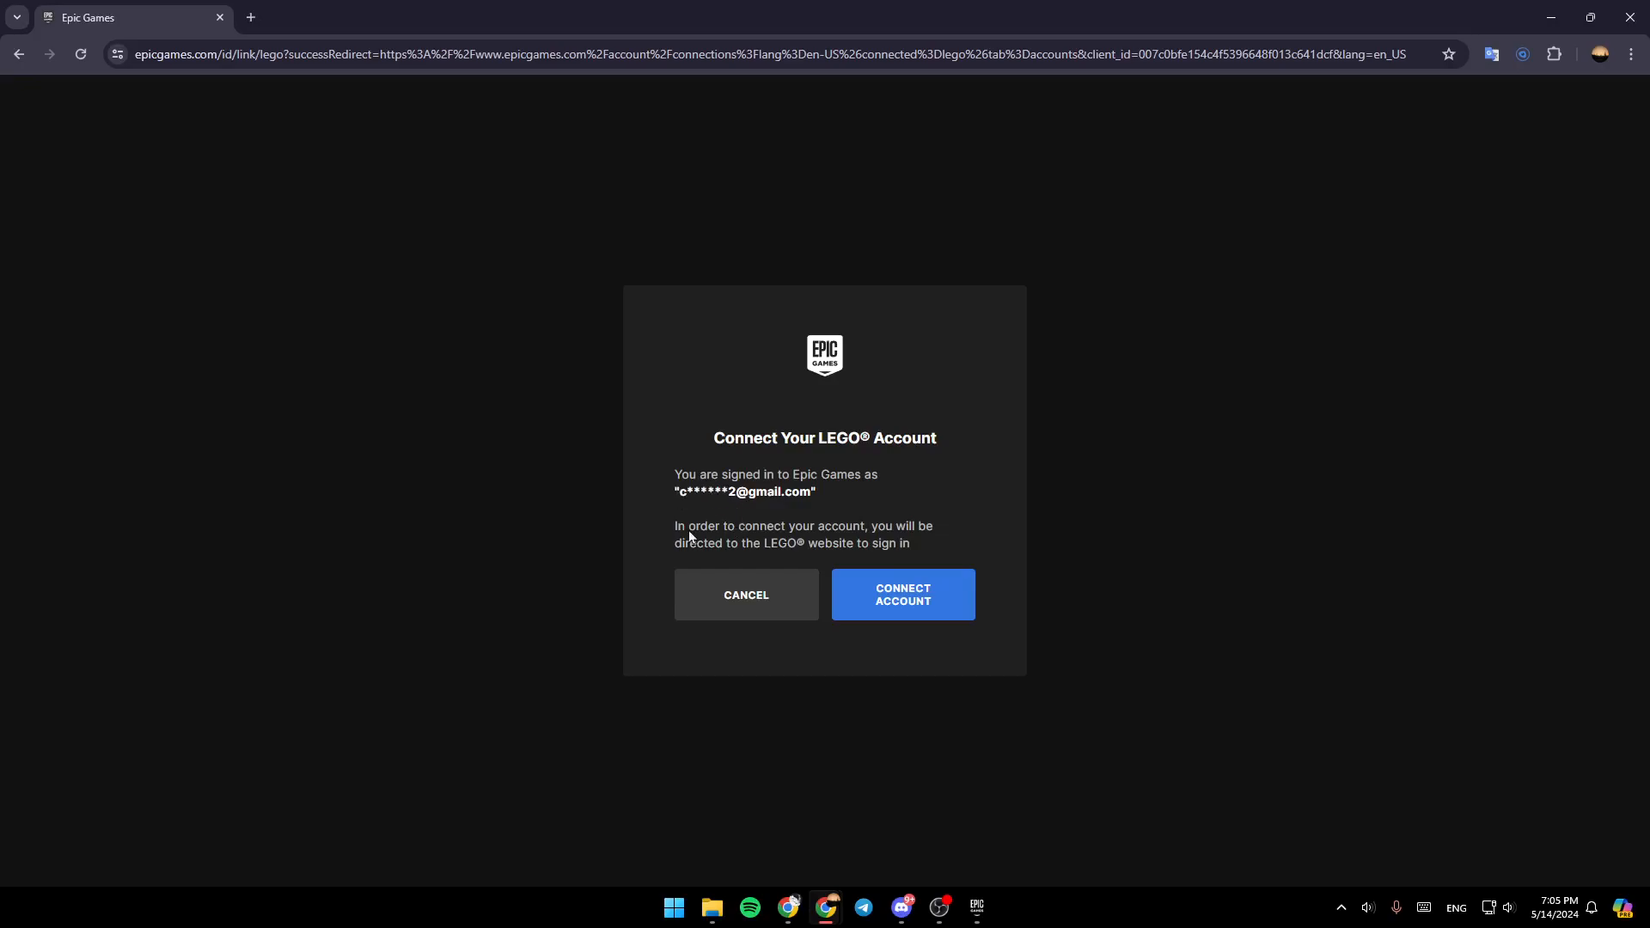
pyautogui.moveTo(825, 542)
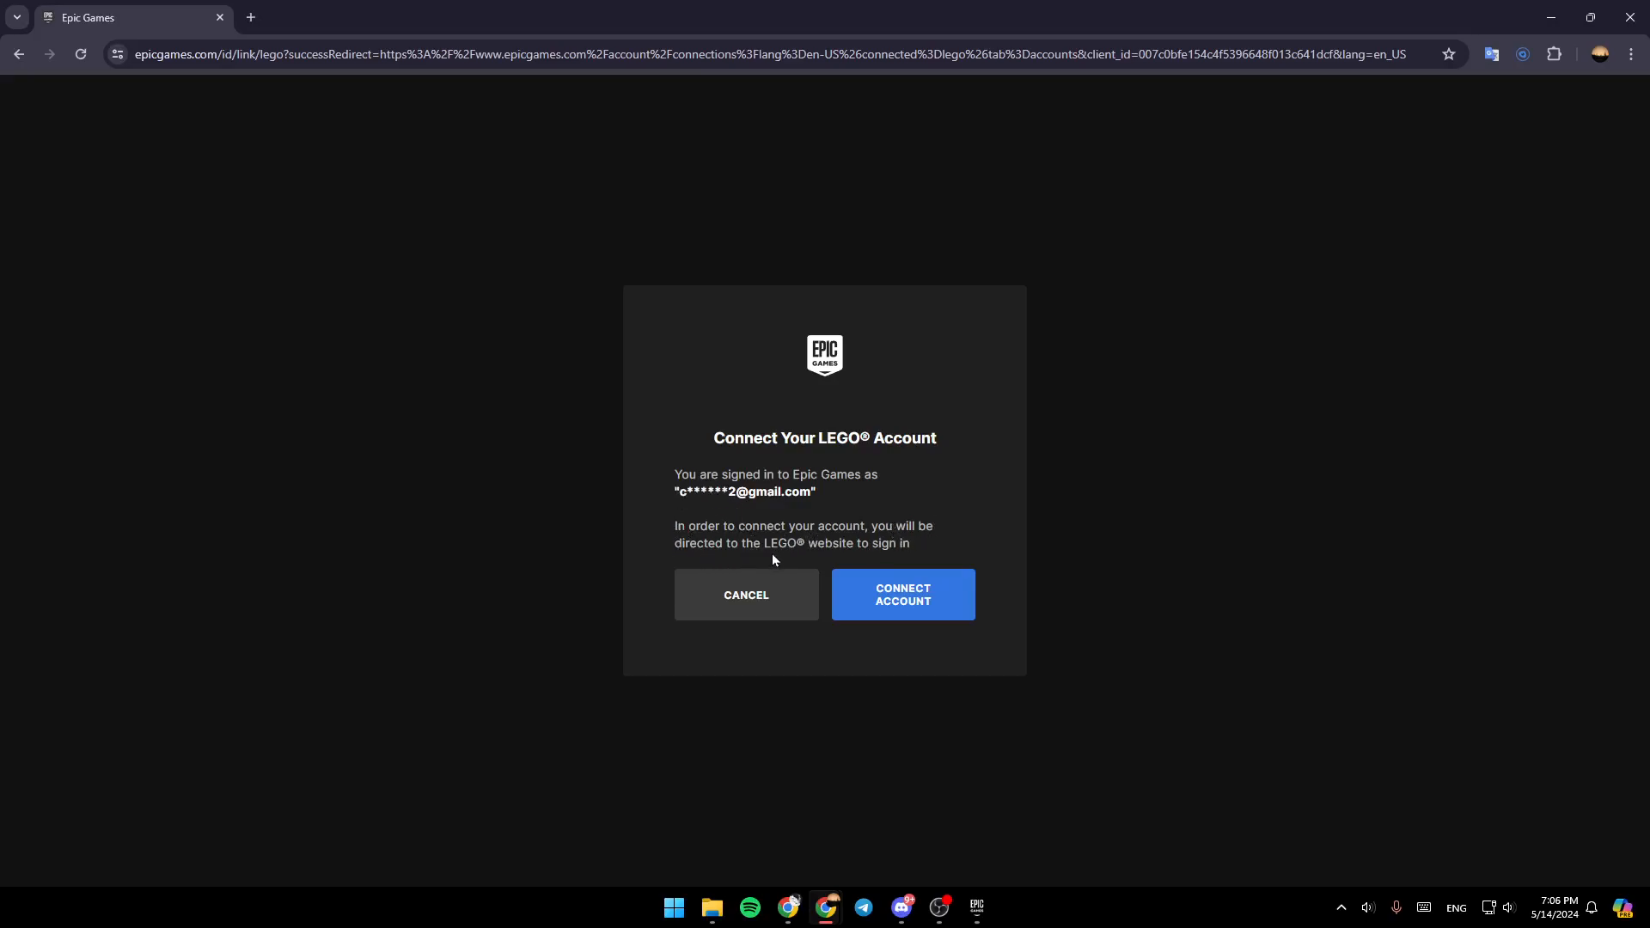
pyautogui.moveTo(733, 577)
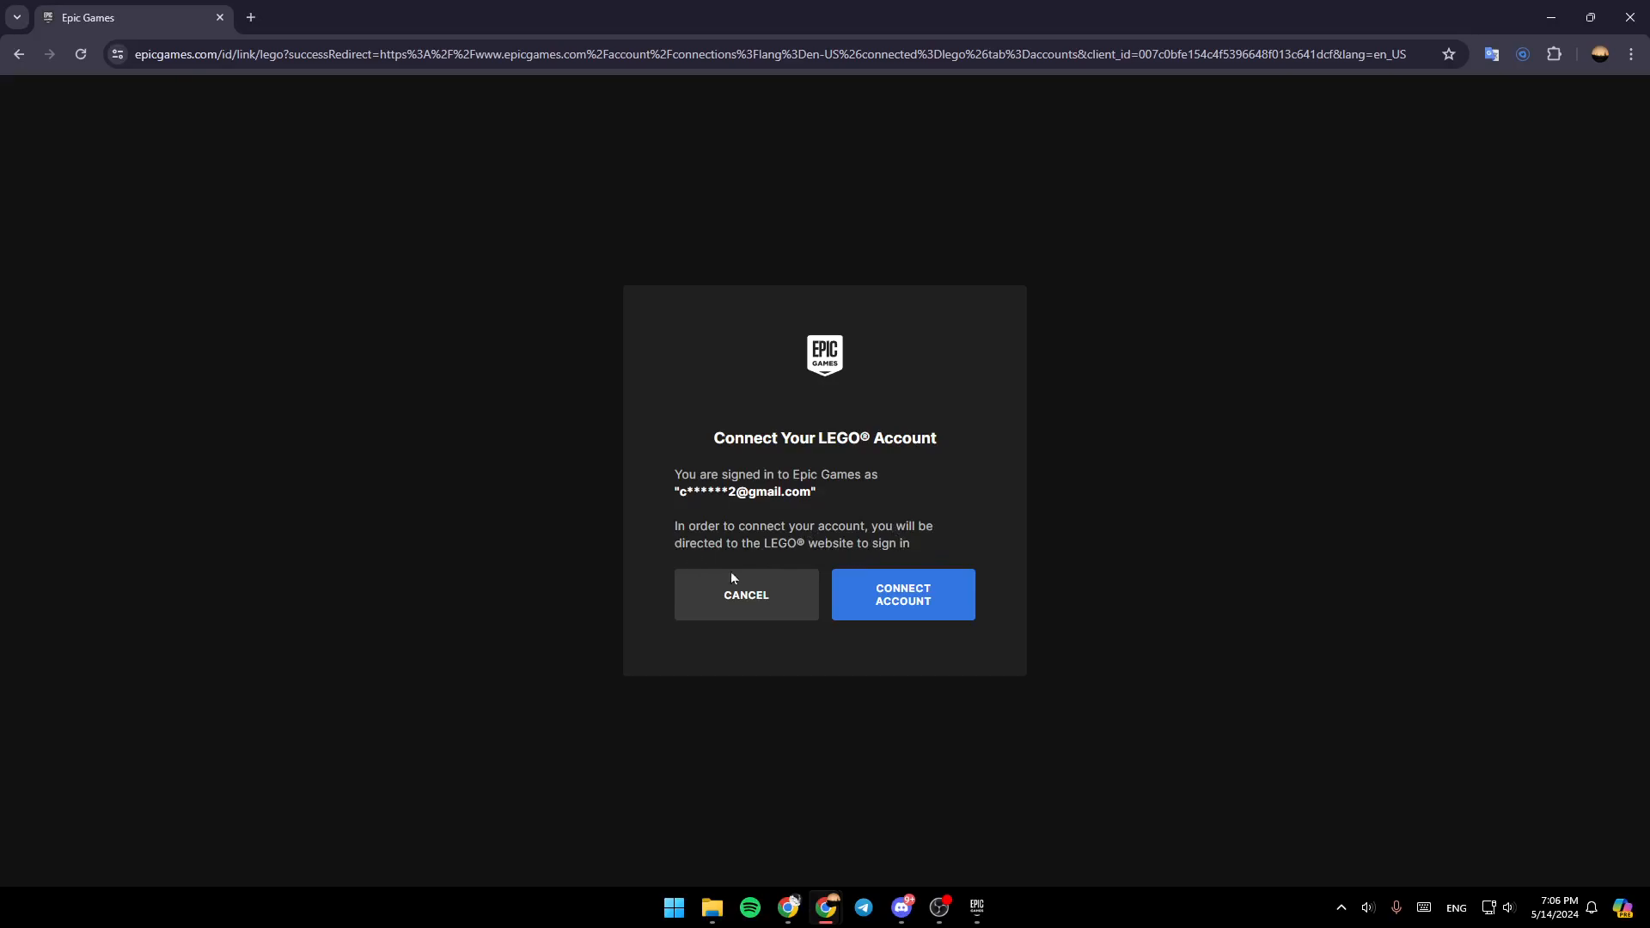
pyautogui.moveTo(902, 610)
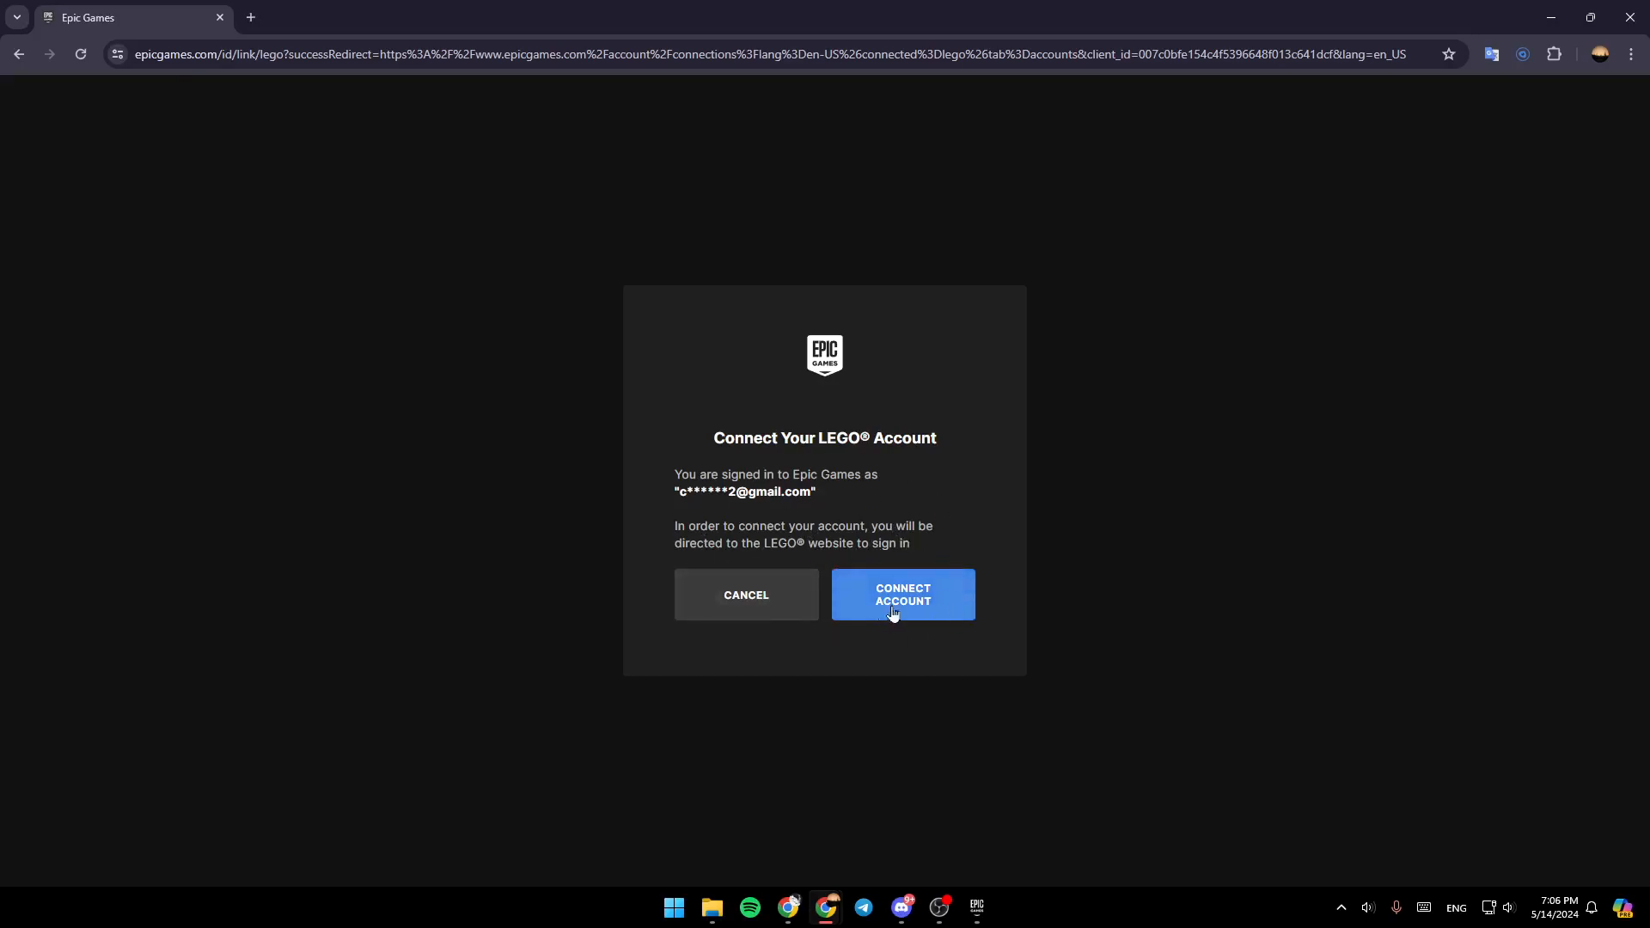
# Confirm with CONNECT ACCOUNT to reach the LEGO country and birth-year page.
pyautogui.click(902, 594)
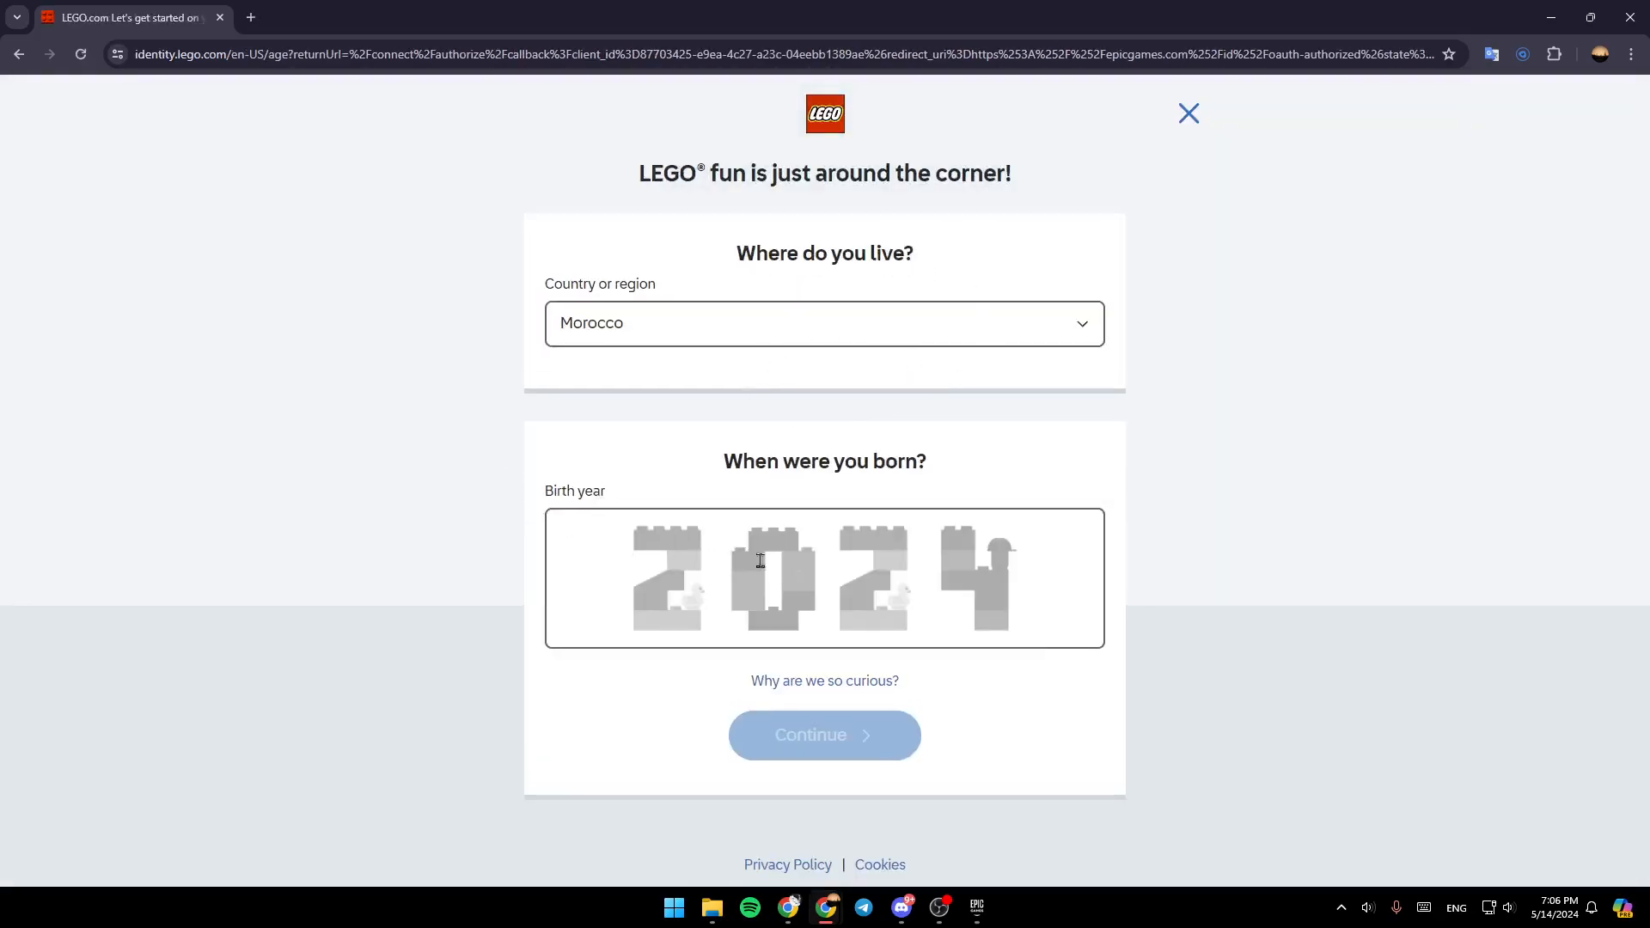
pyautogui.moveTo(1195, 408)
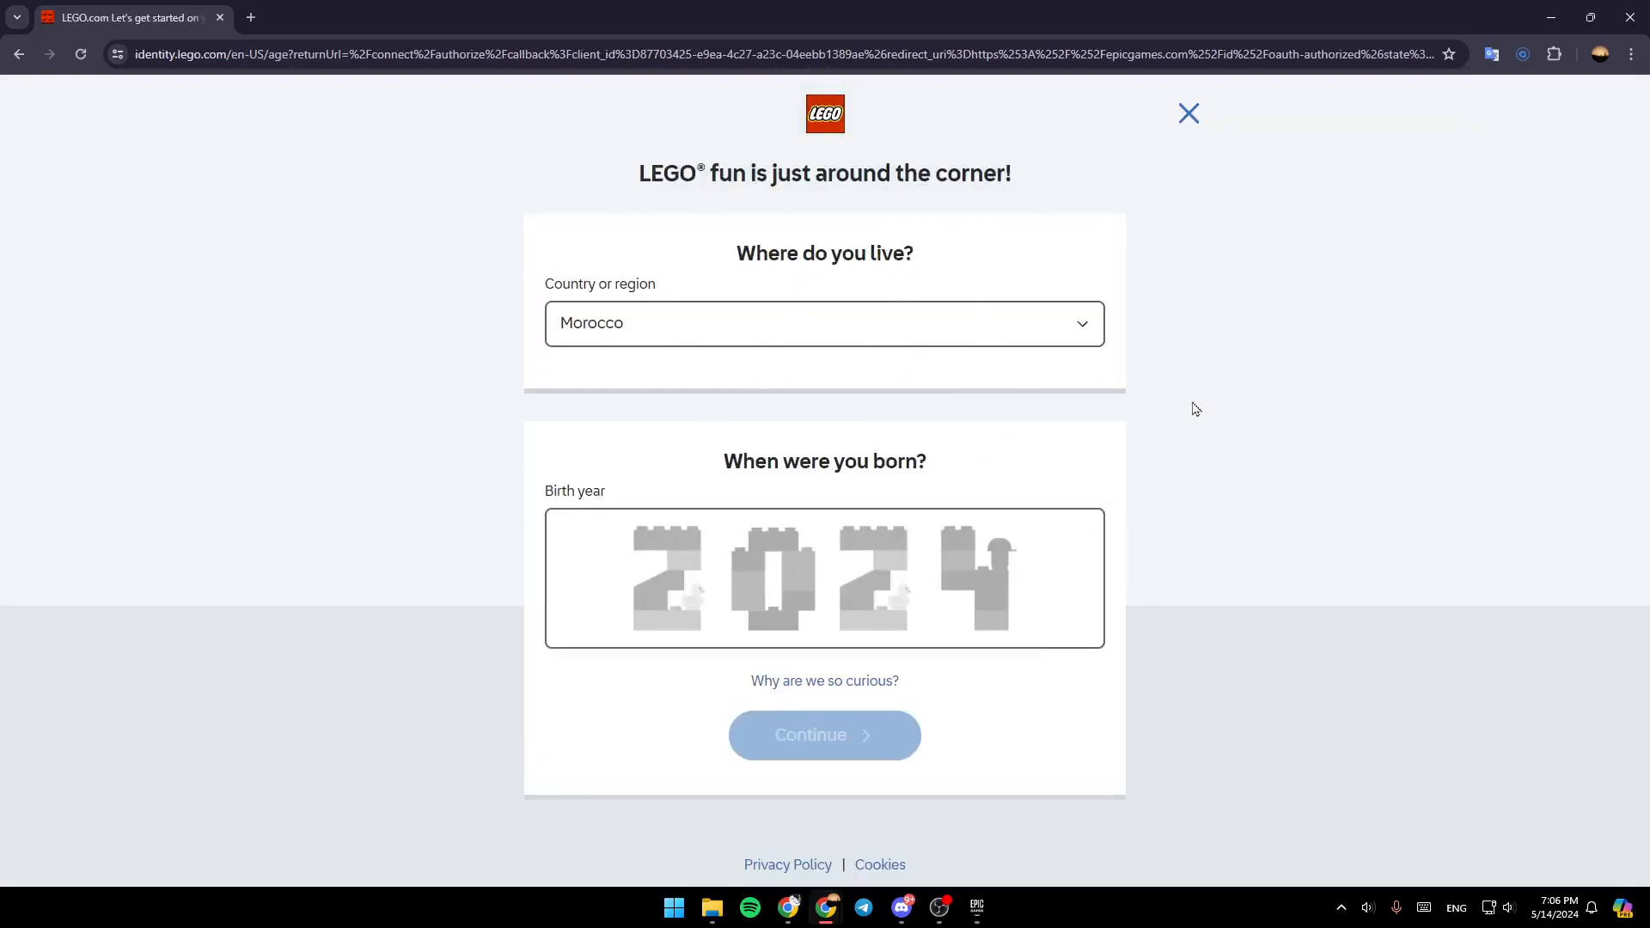
pyautogui.moveTo(852, 335)
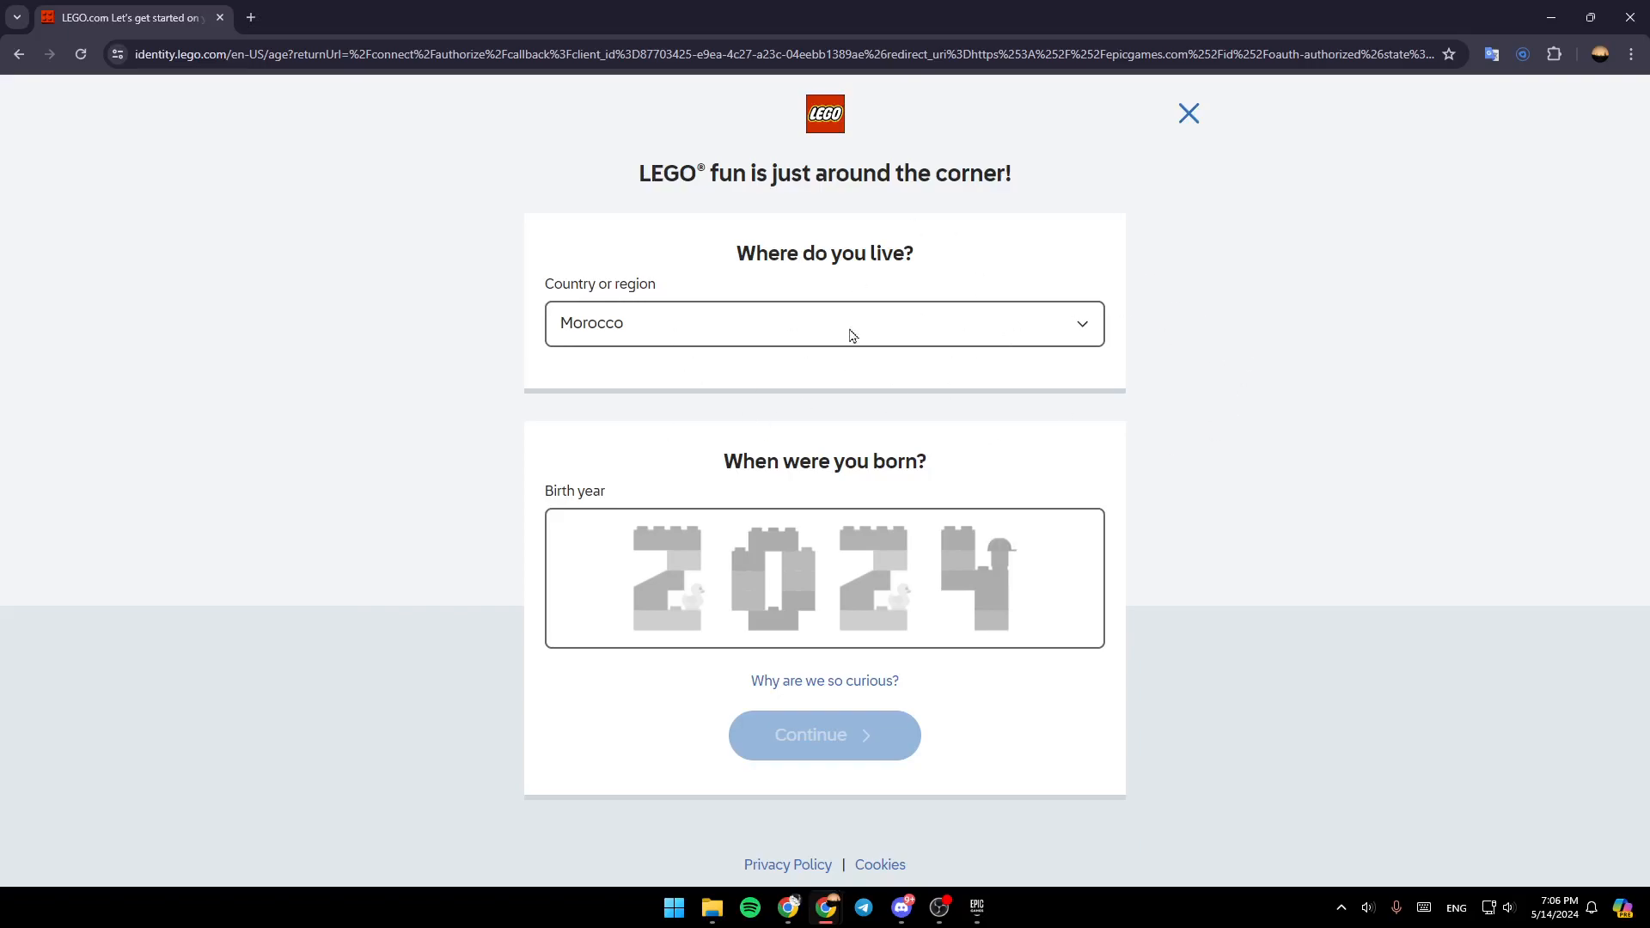
pyautogui.moveTo(860, 202)
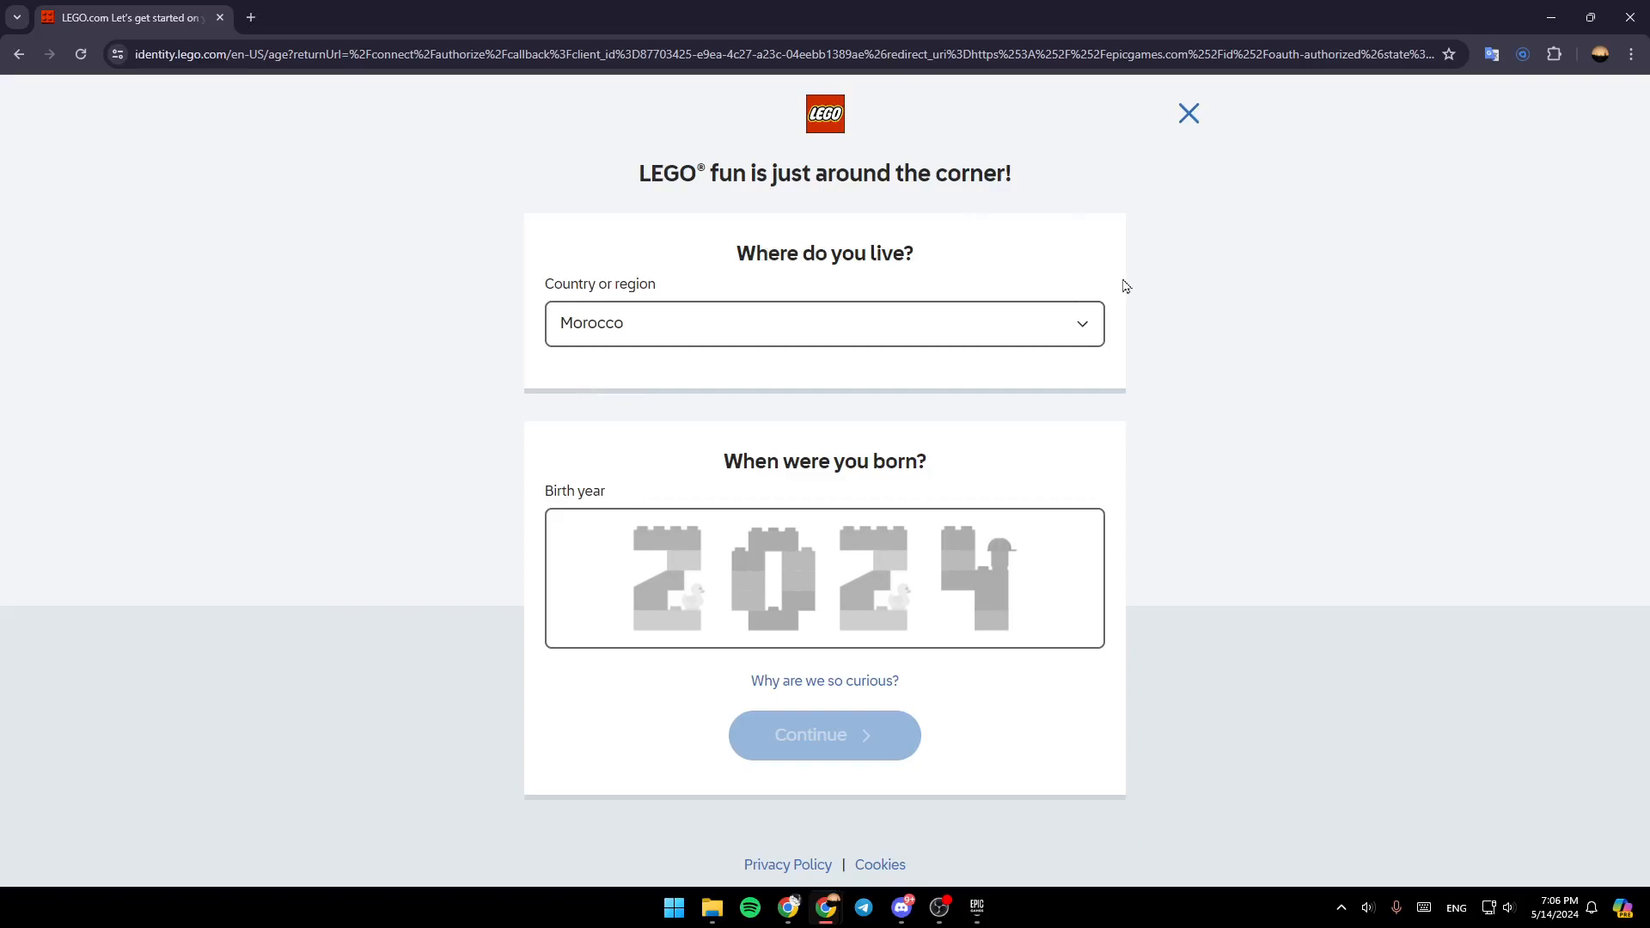
pyautogui.moveTo(1135, 156)
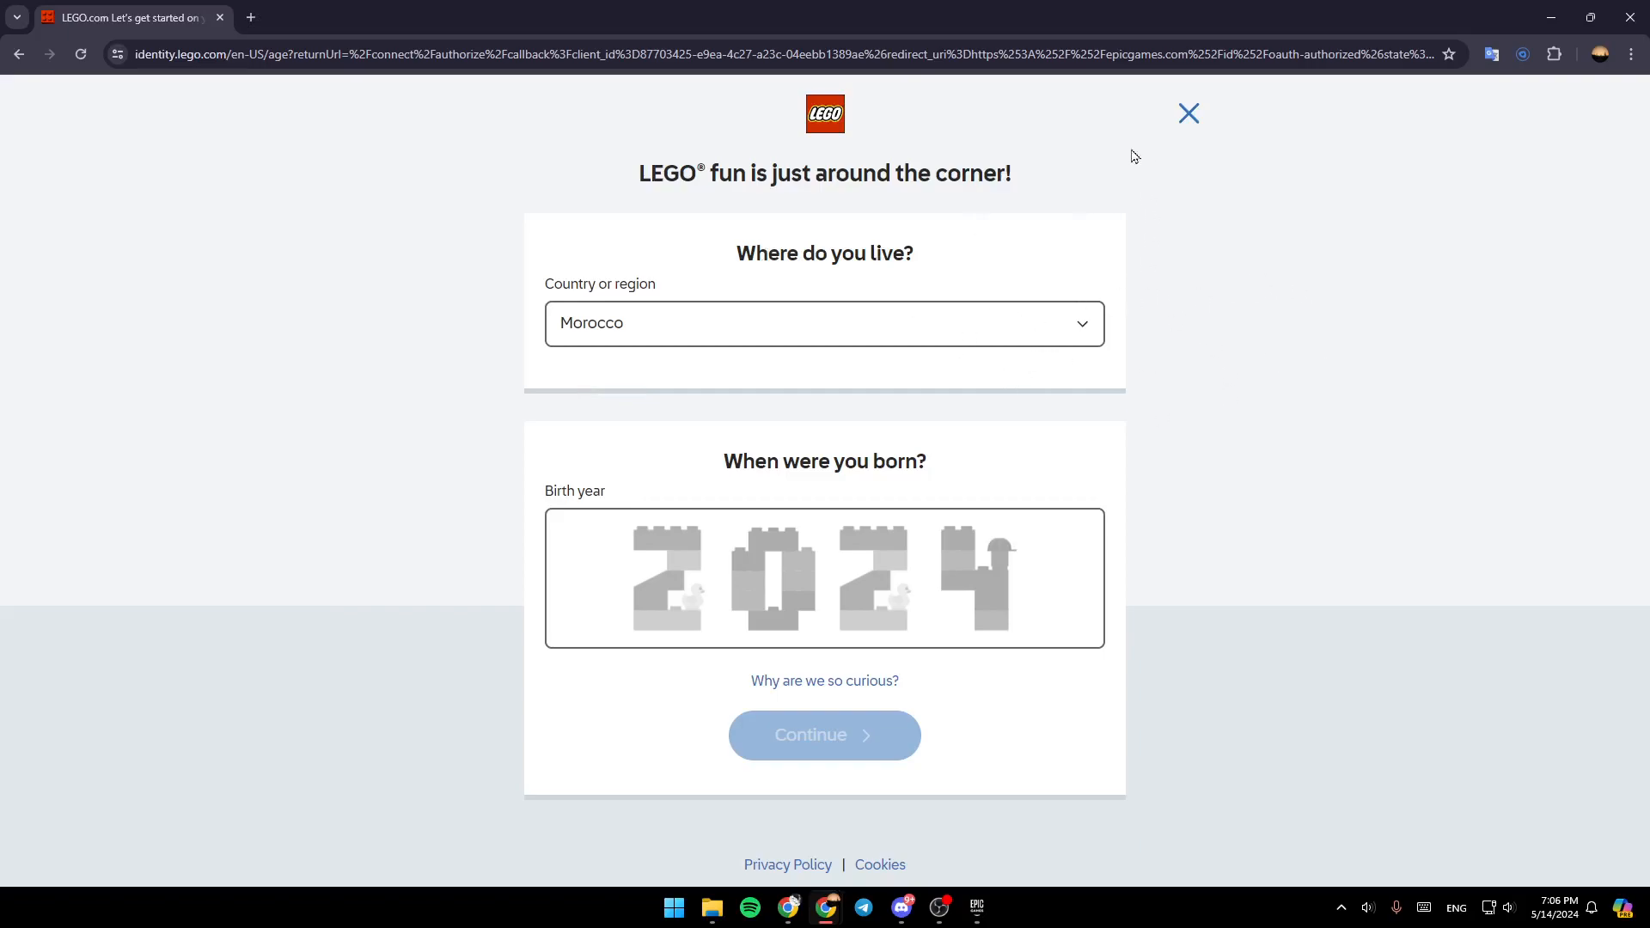
pyautogui.moveTo(1218, 289)
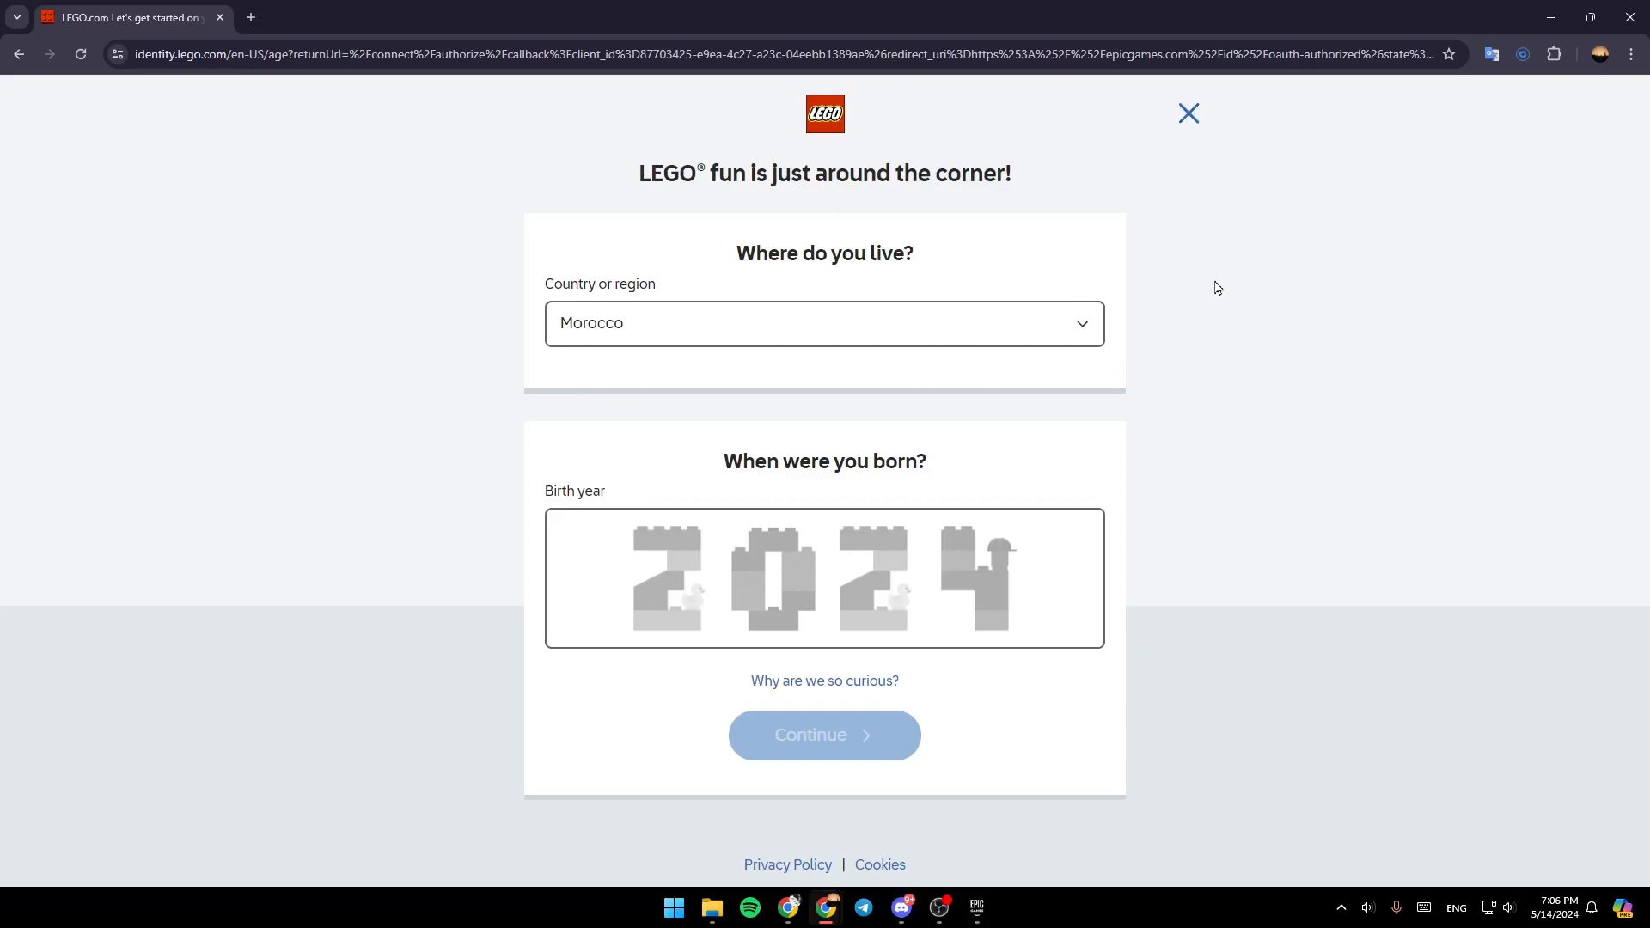